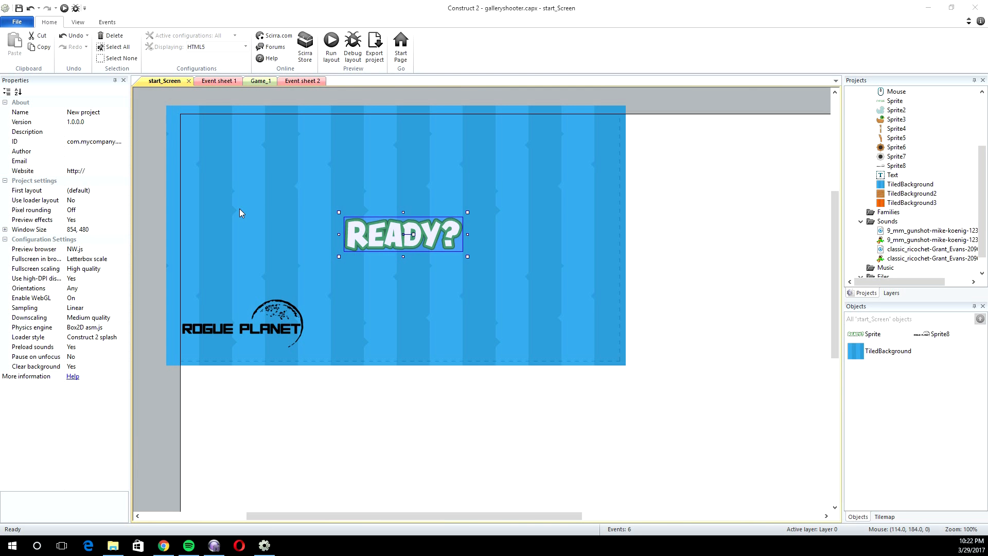
{"action": "mouse_move", "coordinate": [343, 171]}
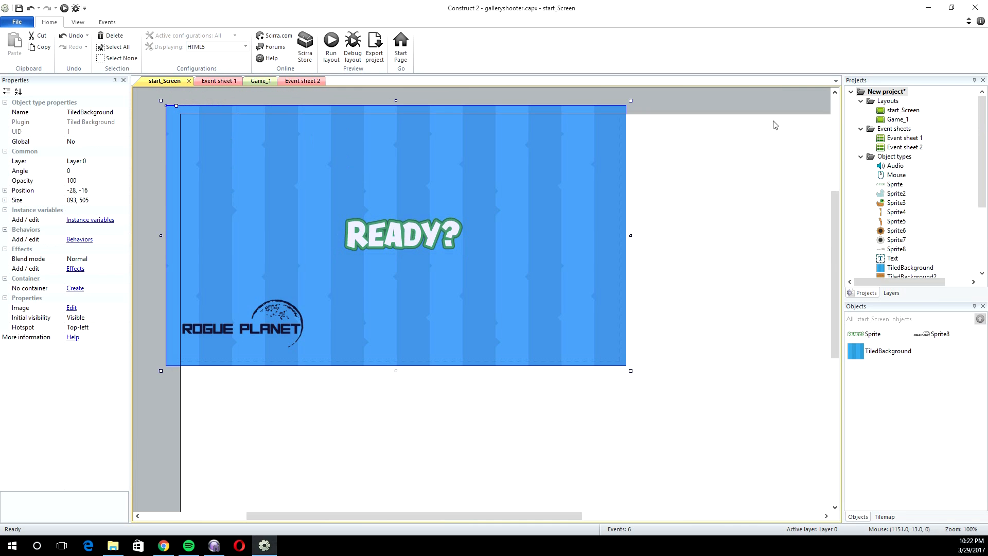
{"action": "mouse_move", "coordinate": [372, 187]}
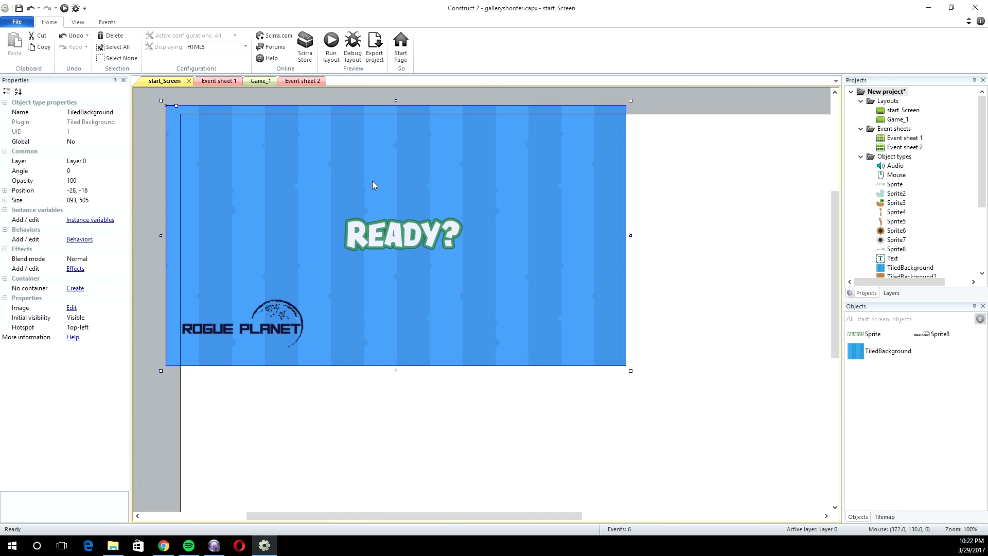
Step: Flip between the Game_1 and start_Screen layouts to compare them
{"action": "left_click", "coordinate": [254, 80]}
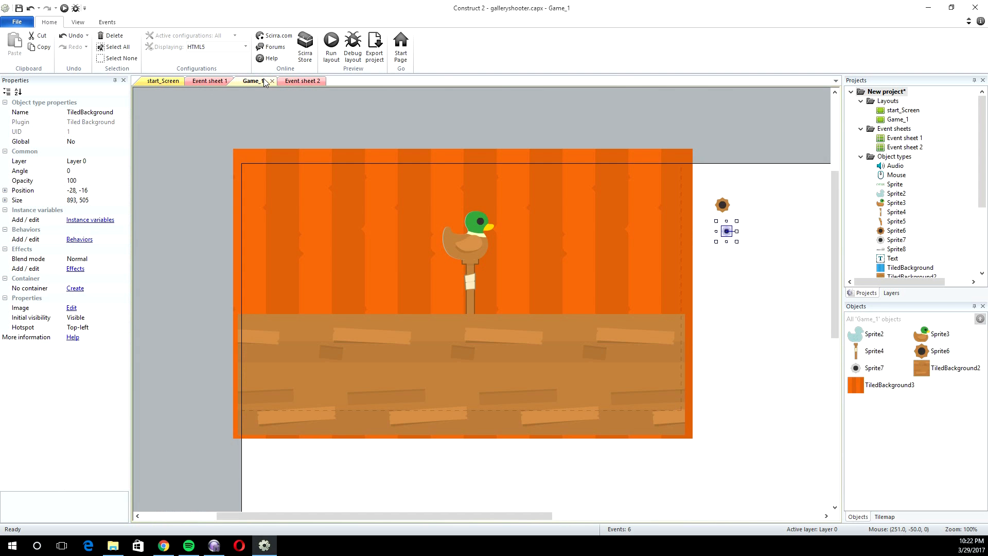
{"action": "left_click", "coordinate": [163, 80]}
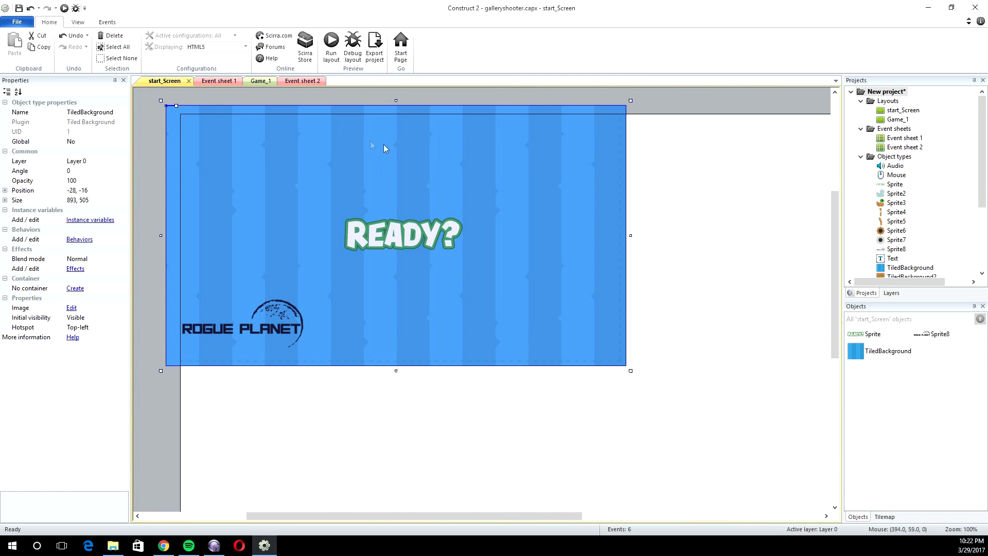
{"action": "mouse_move", "coordinate": [384, 149]}
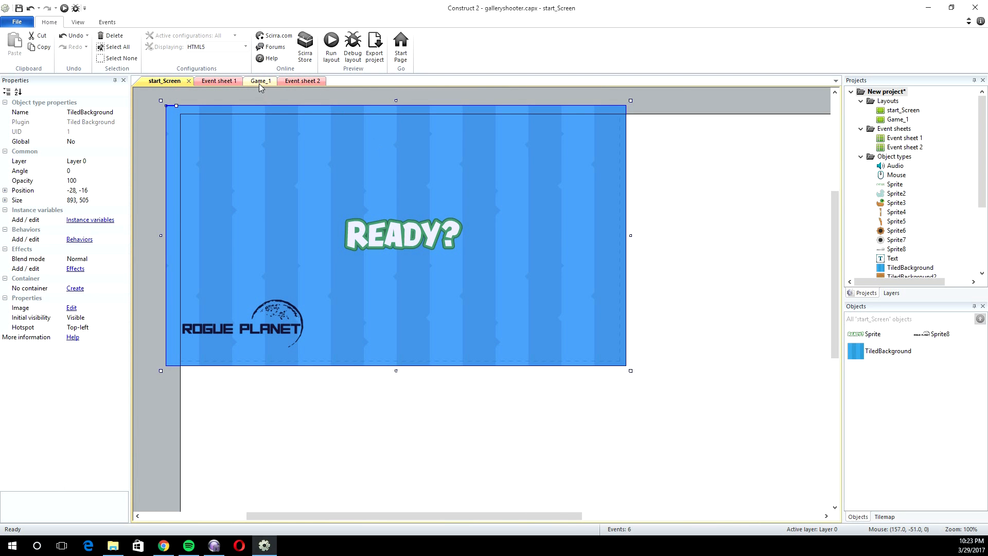
{"action": "left_click", "coordinate": [252, 80]}
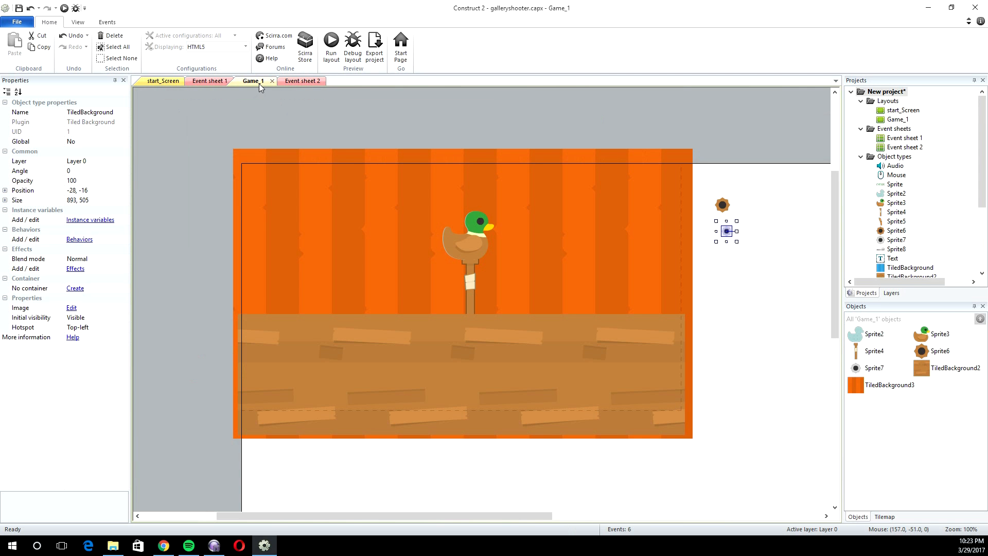
{"action": "left_click", "coordinate": [163, 80]}
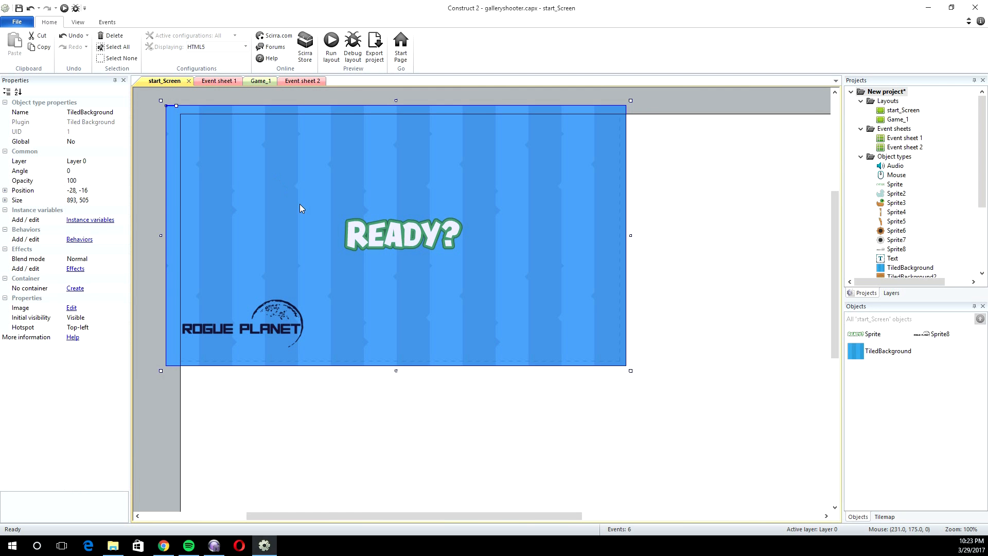
{"action": "mouse_move", "coordinate": [532, 314]}
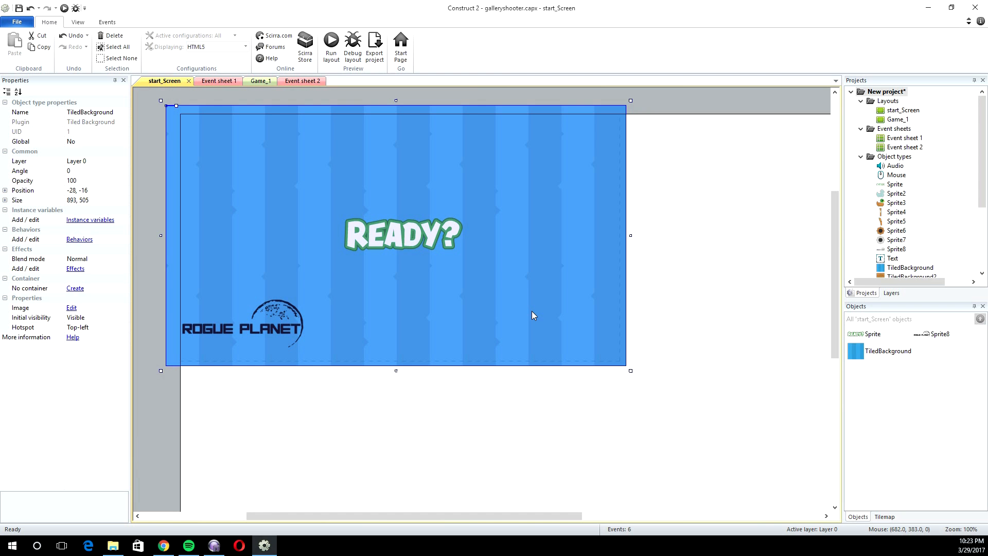
Step: Browse the Insert New Object dialog (Tiled Background) then cancel, and select the READY? and logo sprites
{"action": "right_click", "coordinate": [532, 315]}
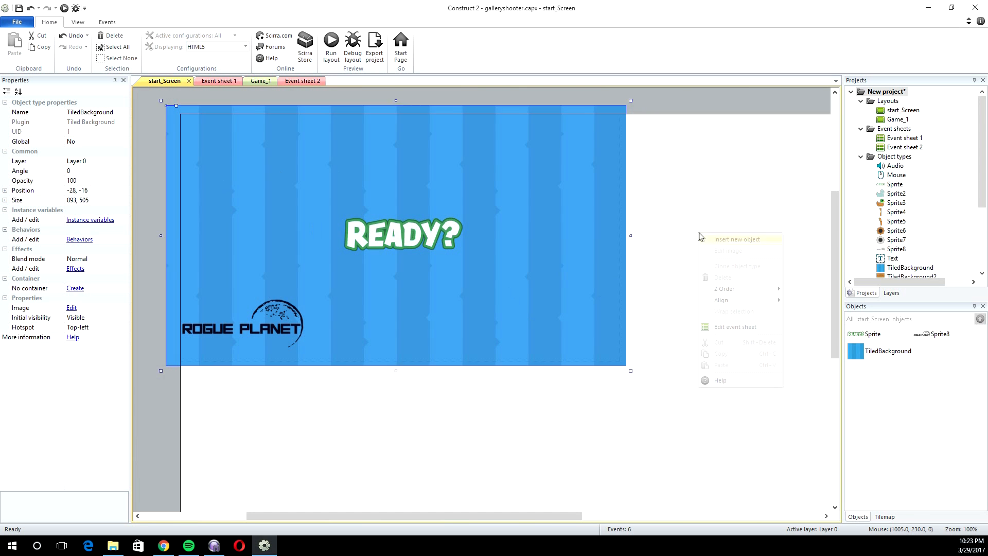
{"action": "left_click", "coordinate": [736, 239]}
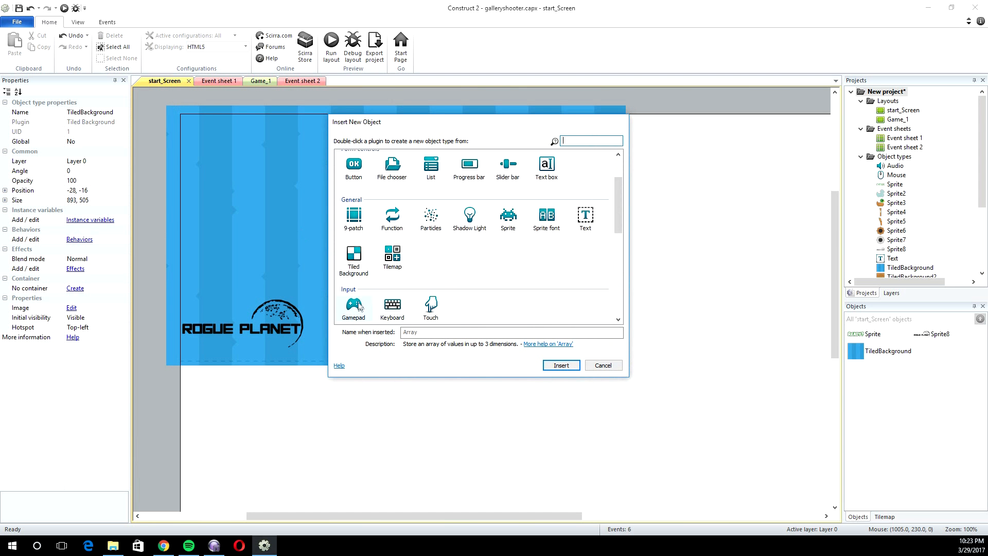
{"action": "left_click", "coordinate": [353, 258]}
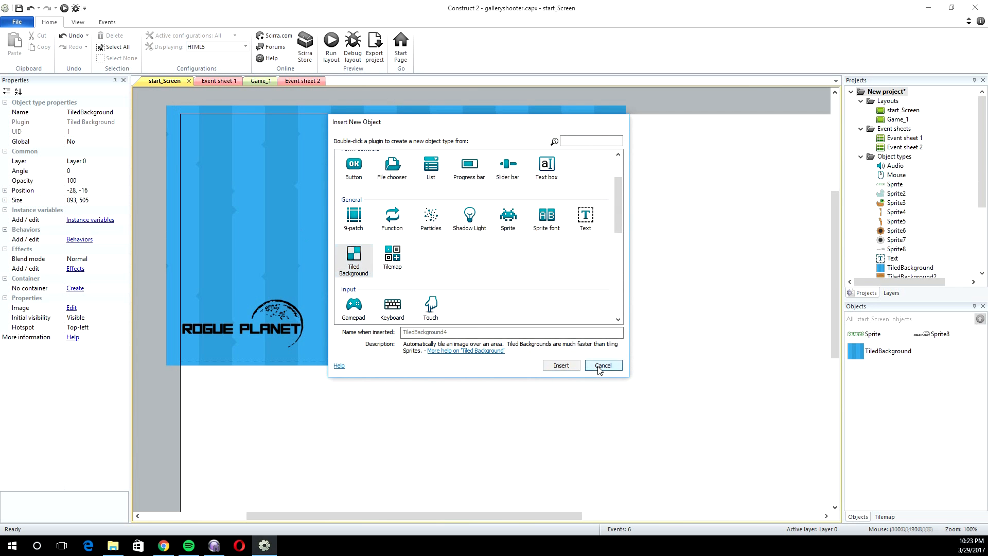
{"action": "left_click", "coordinate": [602, 365]}
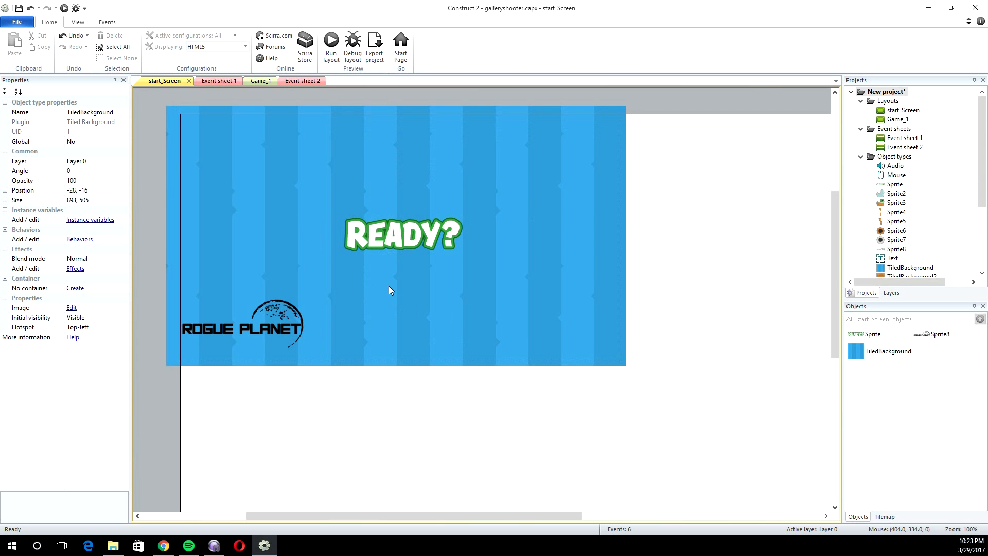
{"action": "left_click", "coordinate": [403, 235]}
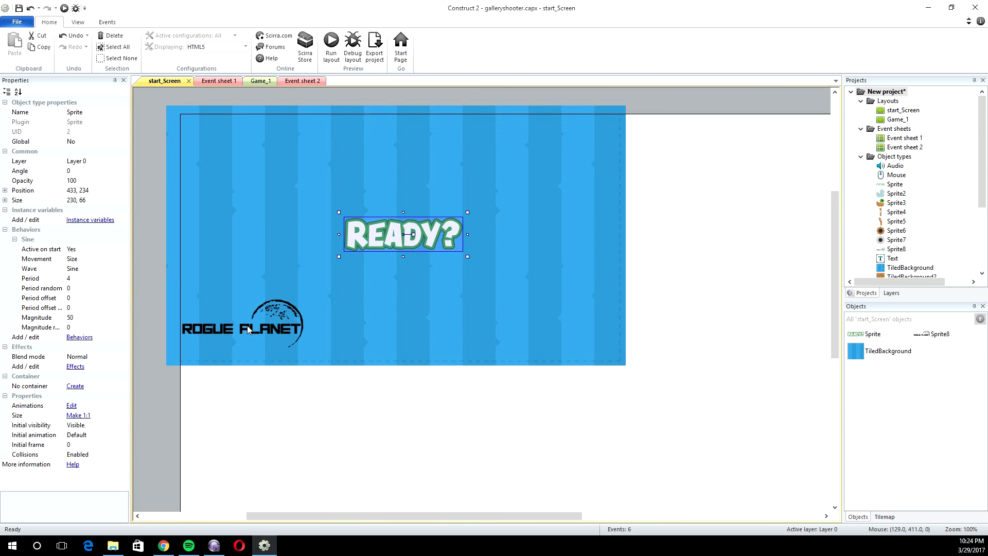
{"action": "left_click", "coordinate": [242, 324]}
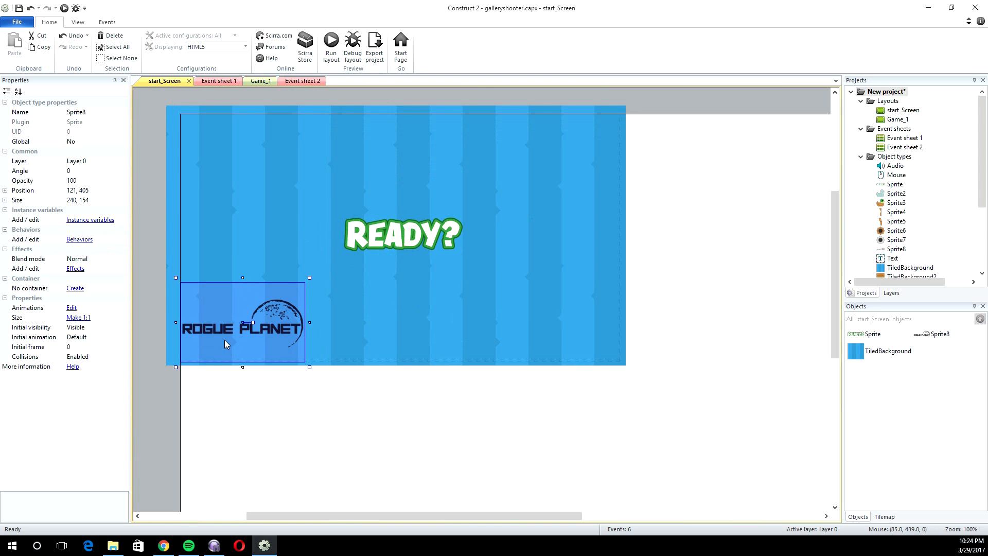
{"action": "mouse_move", "coordinate": [229, 320]}
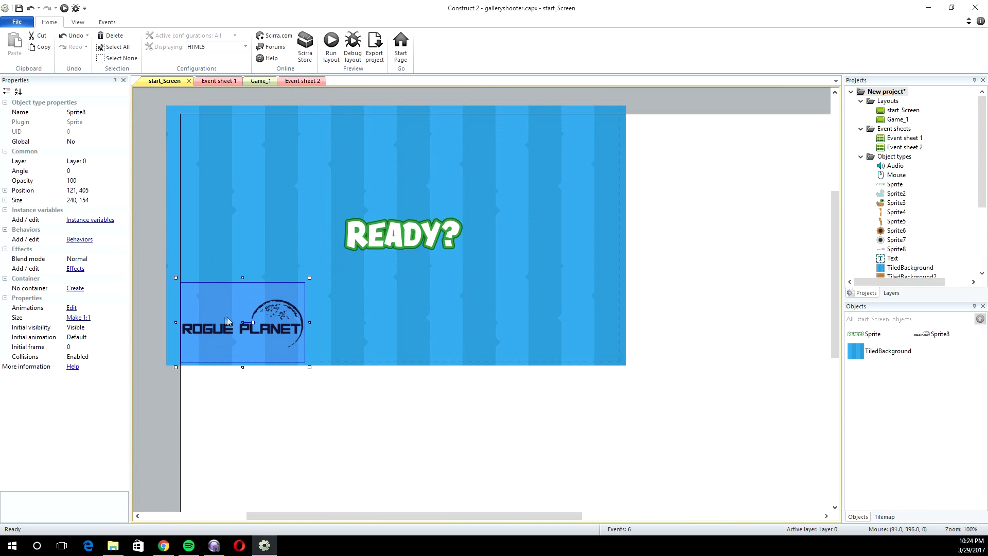
{"action": "mouse_move", "coordinate": [272, 312]}
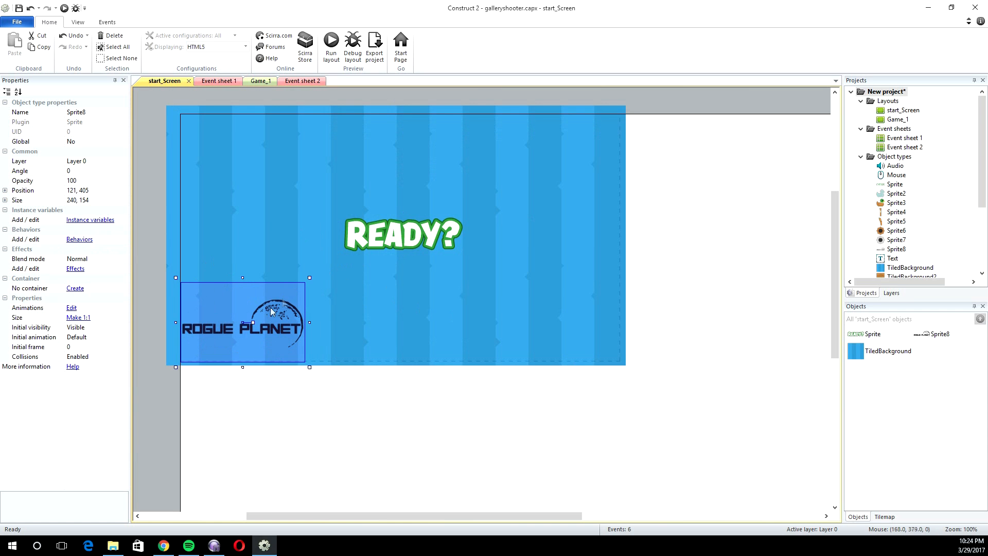
{"action": "mouse_move", "coordinate": [232, 313]}
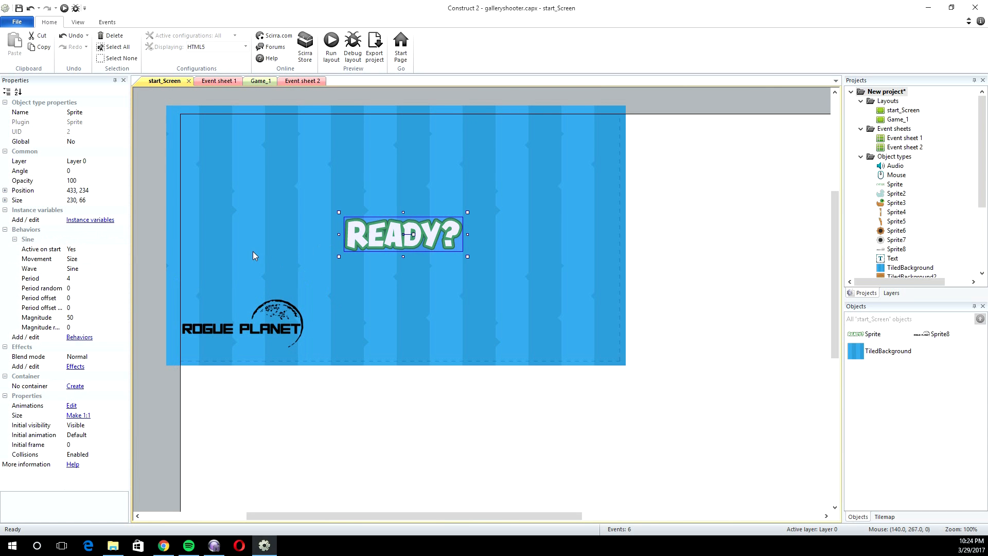
{"action": "mouse_move", "coordinate": [381, 234]}
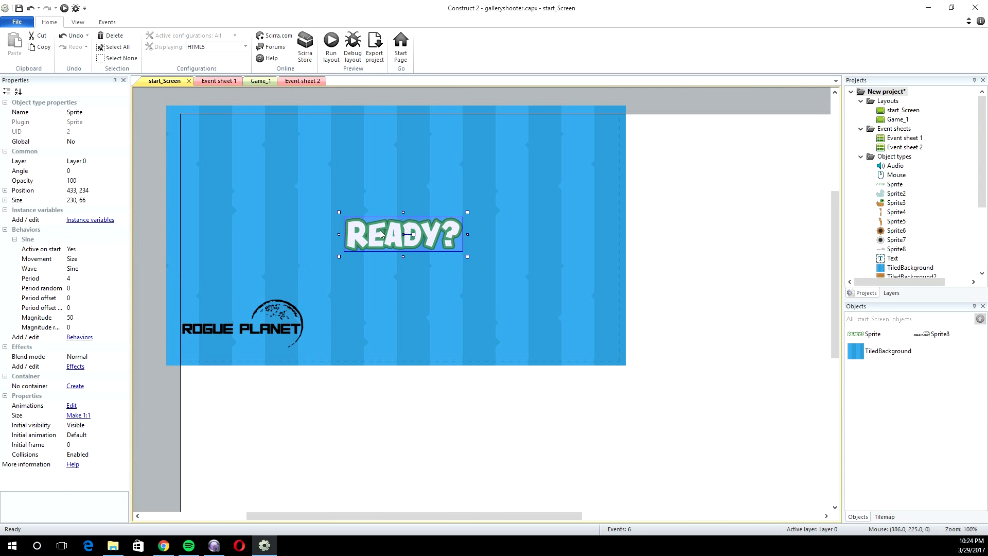
Step: Review the READY? sprite's behaviors and Sine Movement choice (keep Size), then run the layout preview
{"action": "left_click", "coordinate": [80, 336]}
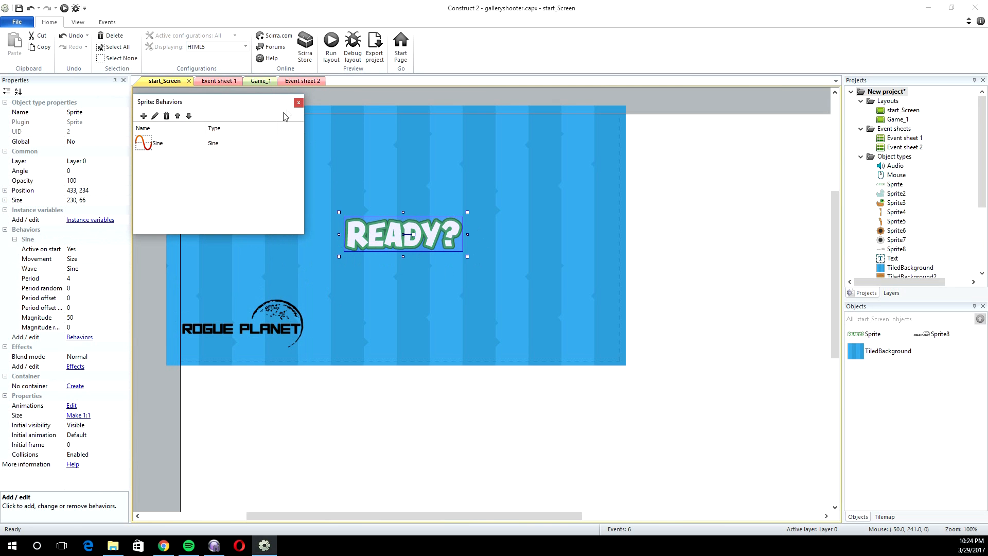
{"action": "left_click", "coordinate": [299, 102]}
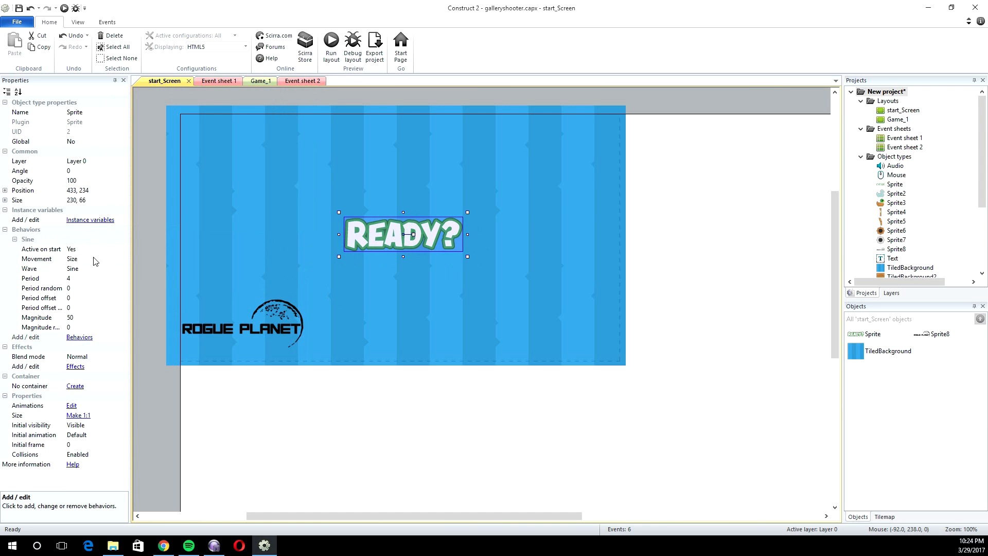
{"action": "mouse_move", "coordinate": [68, 266]}
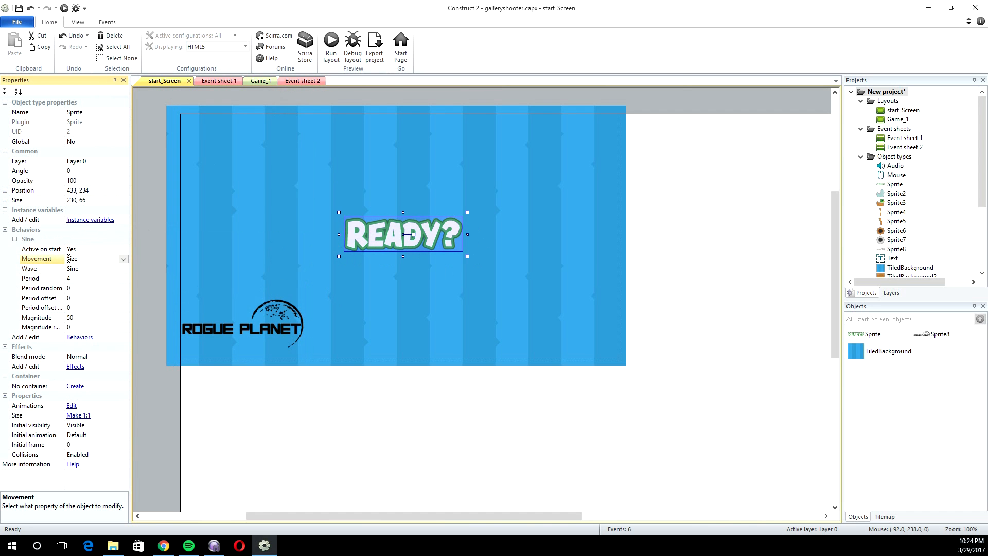
{"action": "left_click", "coordinate": [123, 259]}
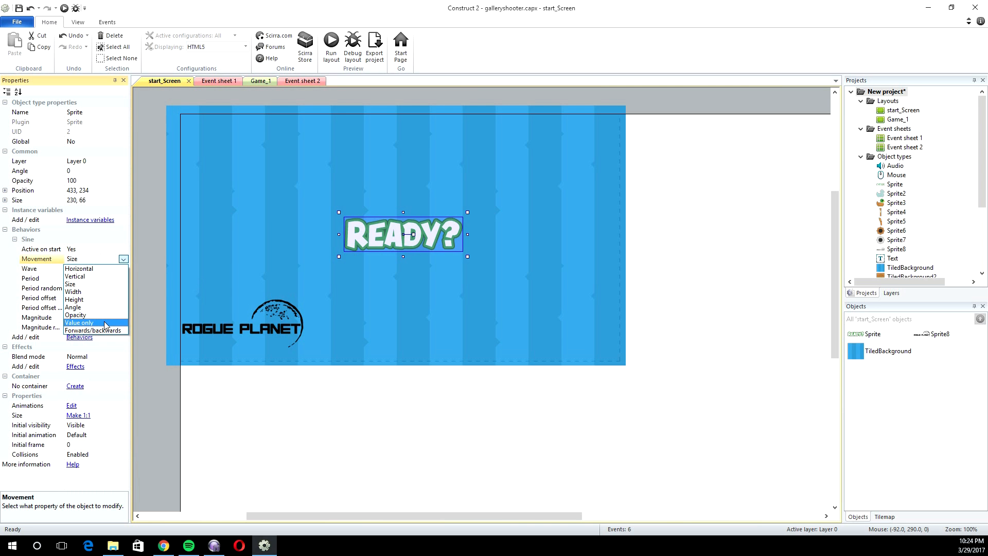
{"action": "mouse_move", "coordinate": [91, 291]}
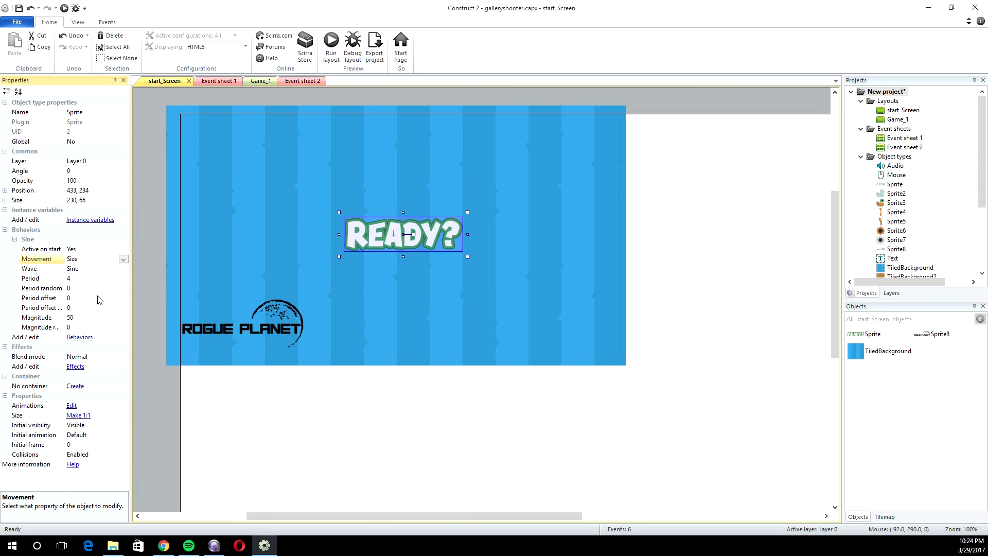
{"action": "mouse_move", "coordinate": [377, 231]}
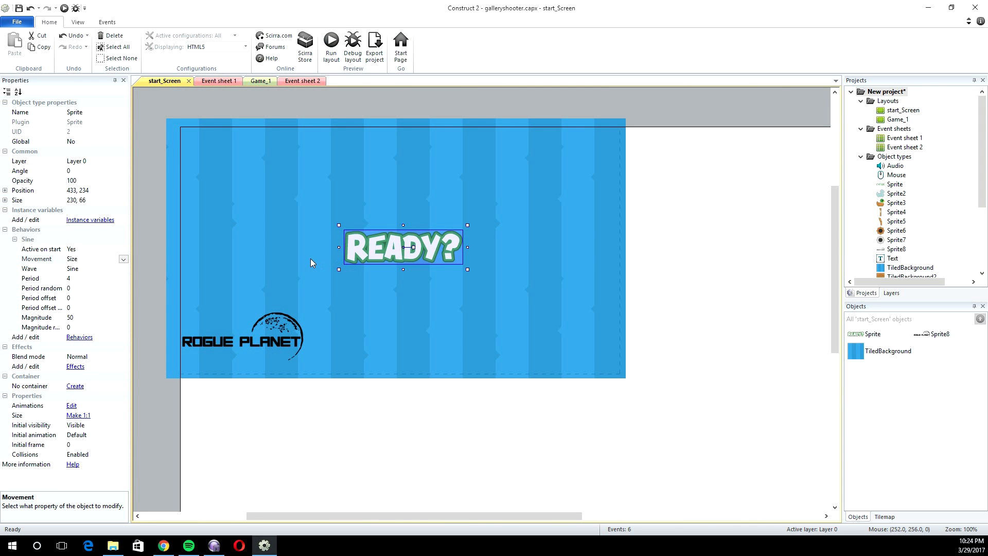
{"action": "left_click", "coordinate": [330, 41]}
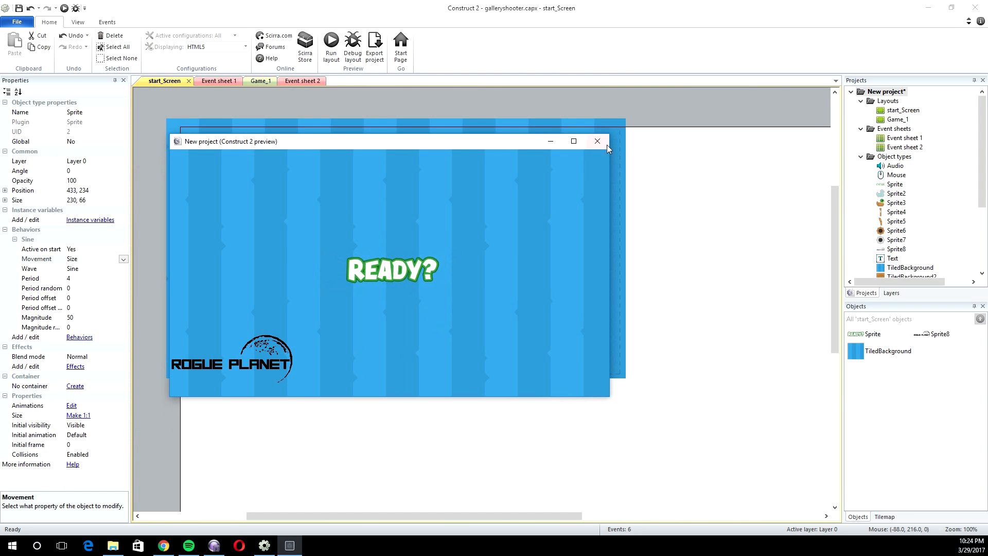
Step: Close the preview, check the Go to next layout action, and return to the READY? title
{"action": "left_click", "coordinate": [597, 141]}
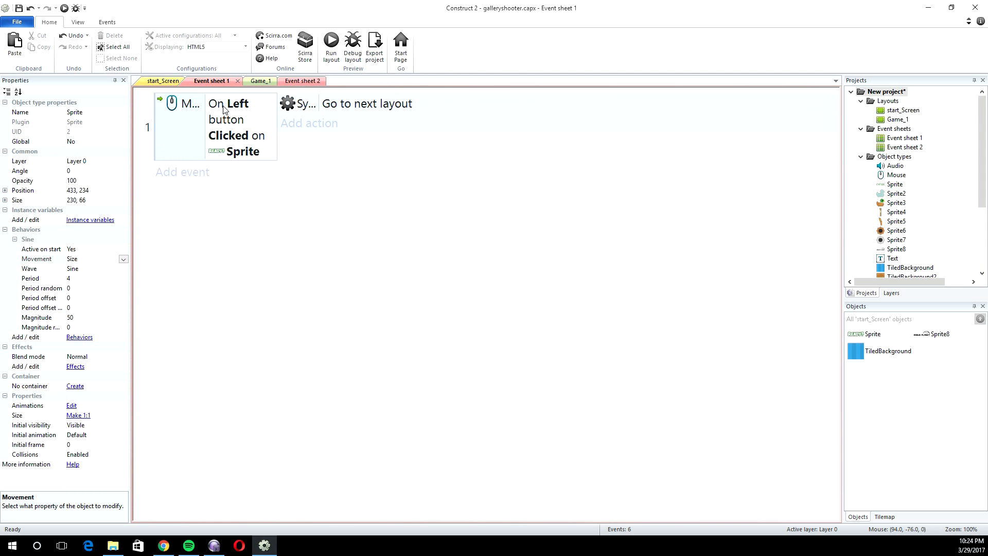
{"action": "mouse_move", "coordinate": [209, 154]}
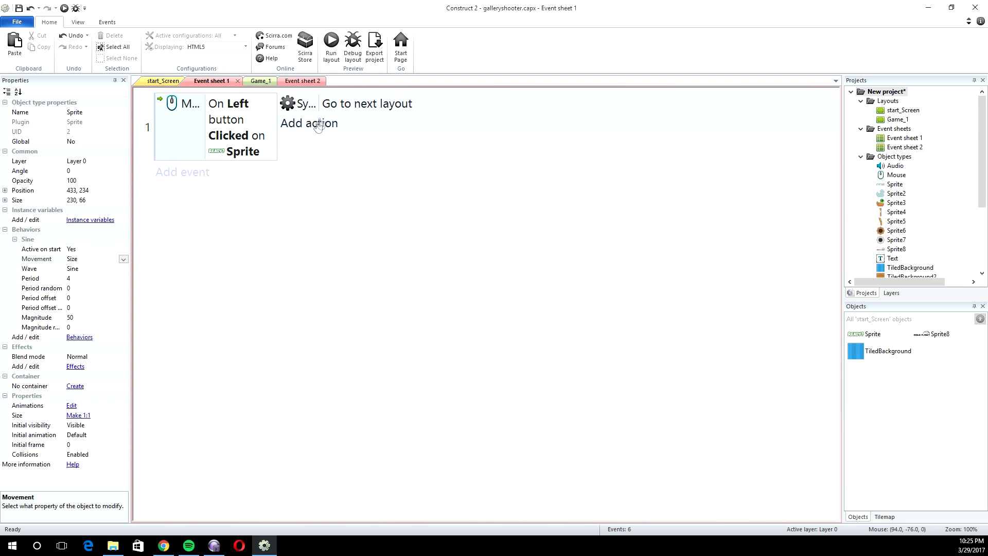
{"action": "left_click", "coordinate": [367, 103]}
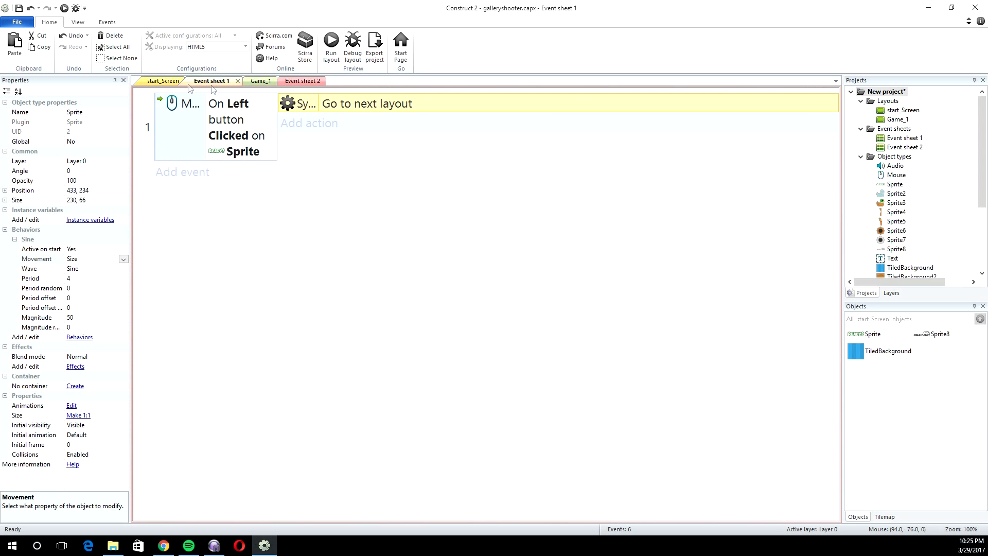
{"action": "left_click", "coordinate": [162, 80]}
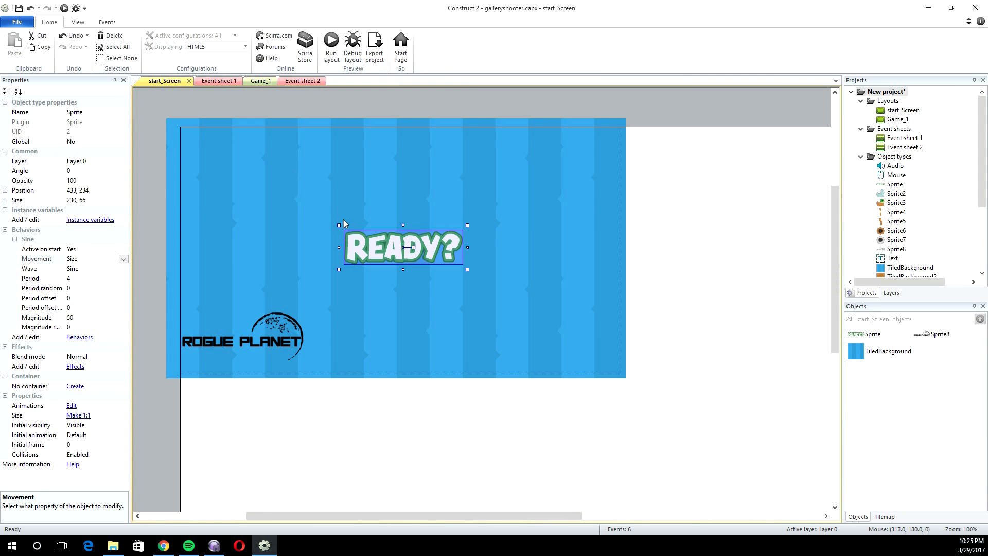
Step: In Game_1, send the orange wall to the bottom of the layer and the wooden counter to the top
{"action": "left_click", "coordinate": [254, 80]}
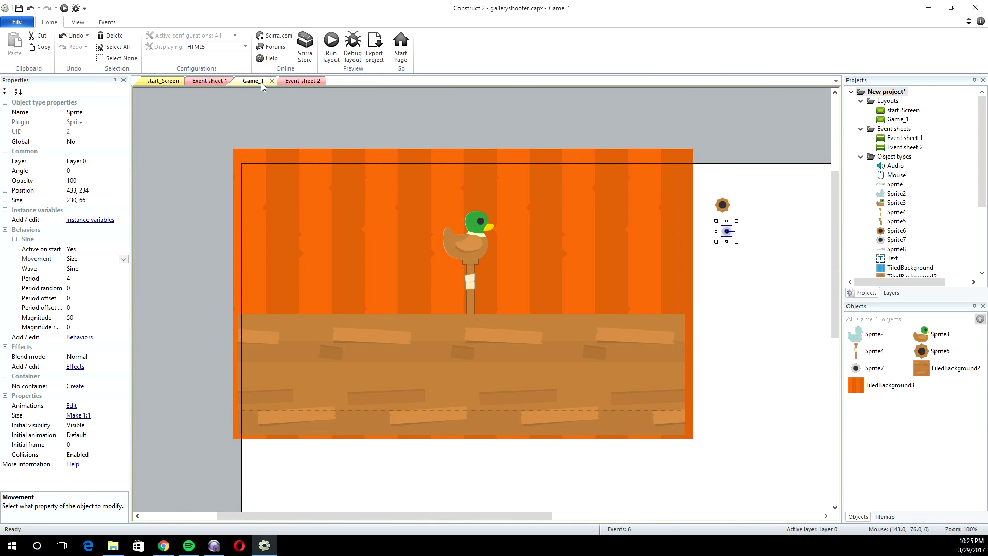
{"action": "mouse_move", "coordinate": [263, 86]}
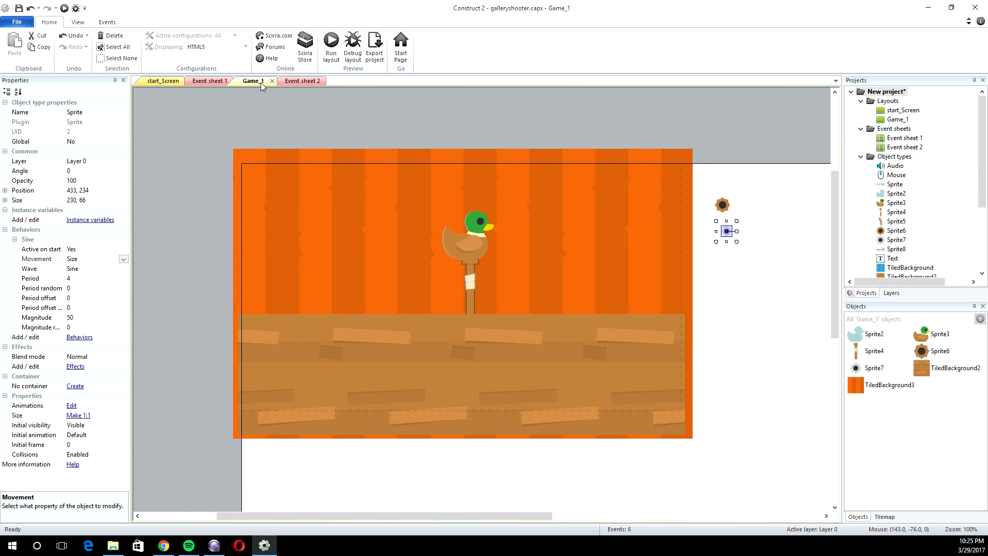
{"action": "mouse_move", "coordinate": [476, 252]}
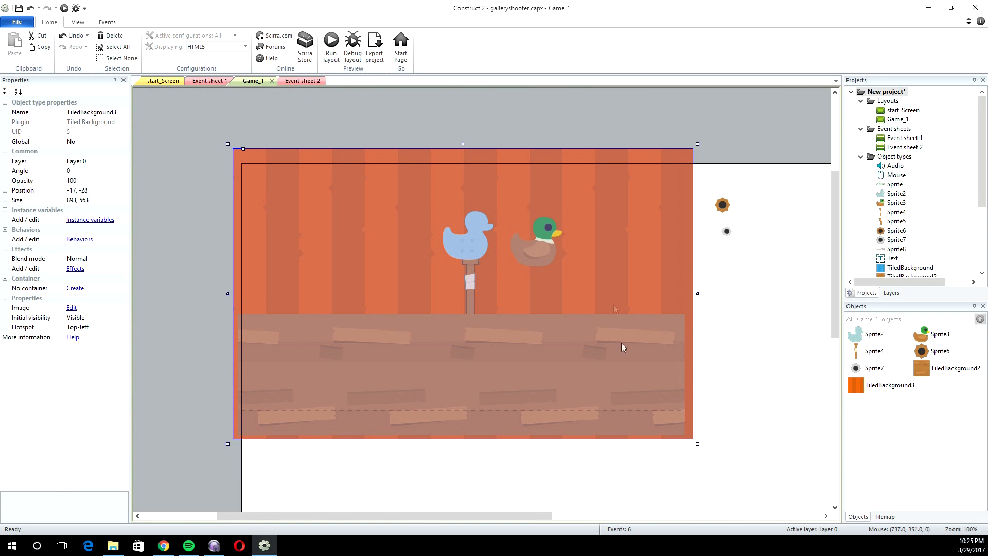
{"action": "mouse_move", "coordinate": [665, 413]}
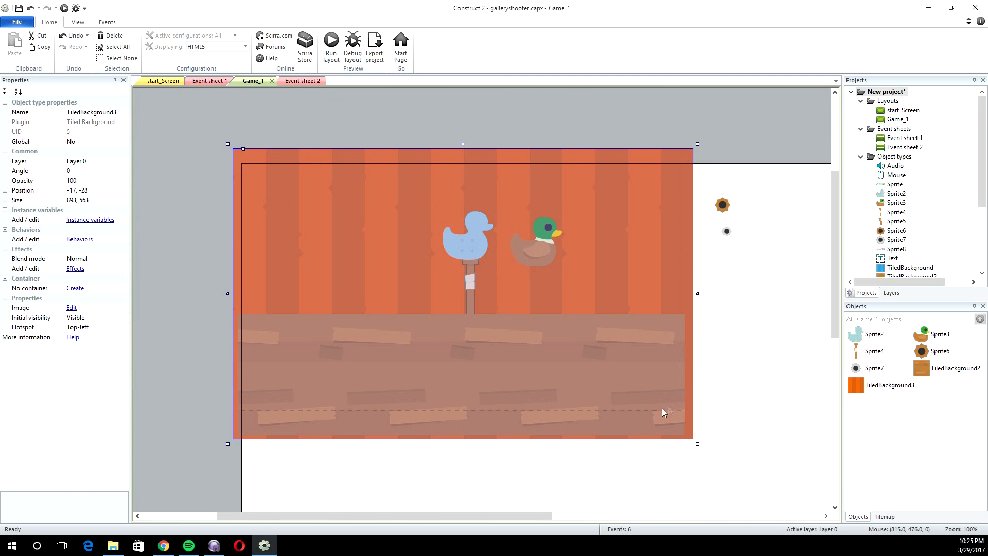
{"action": "mouse_move", "coordinate": [282, 428]}
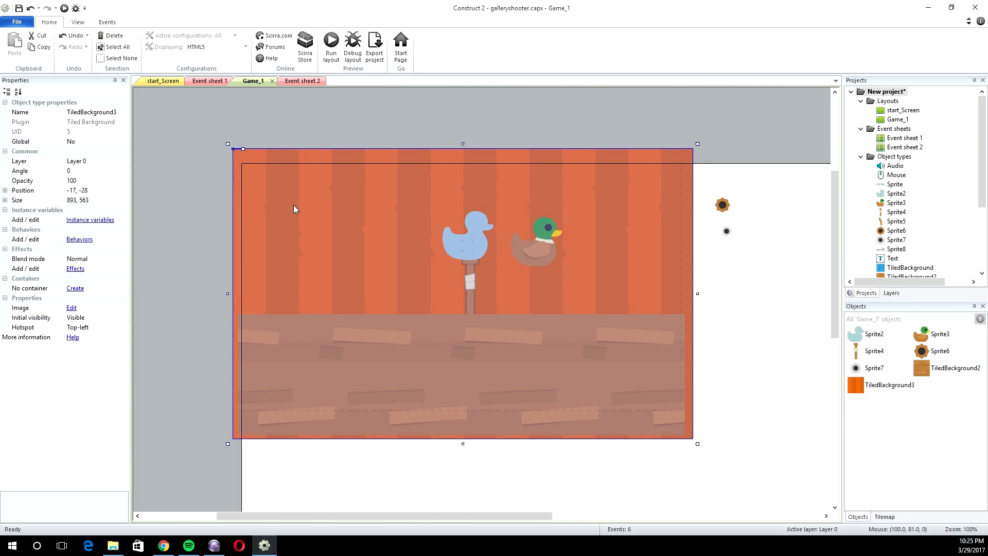
{"action": "right_click", "coordinate": [295, 209]}
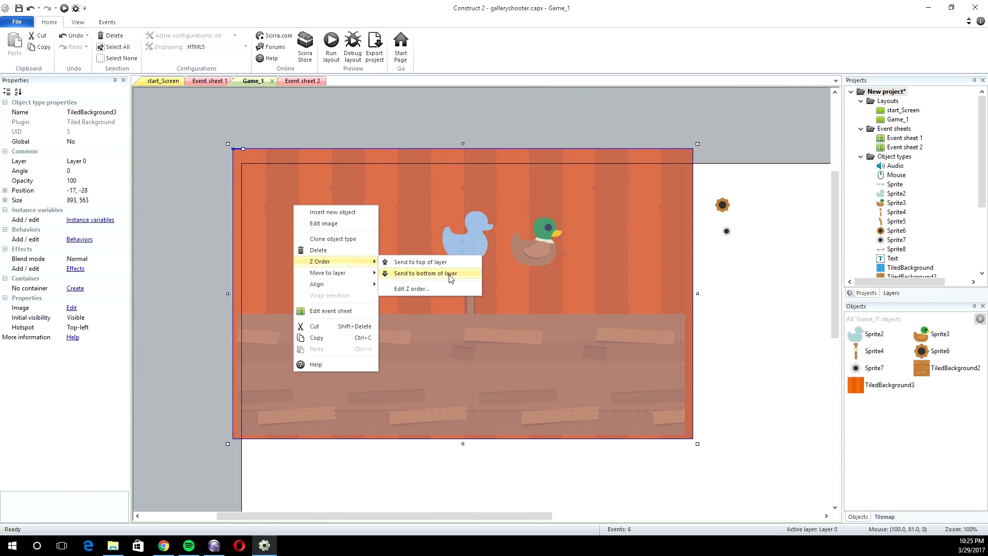
{"action": "left_click", "coordinate": [425, 272]}
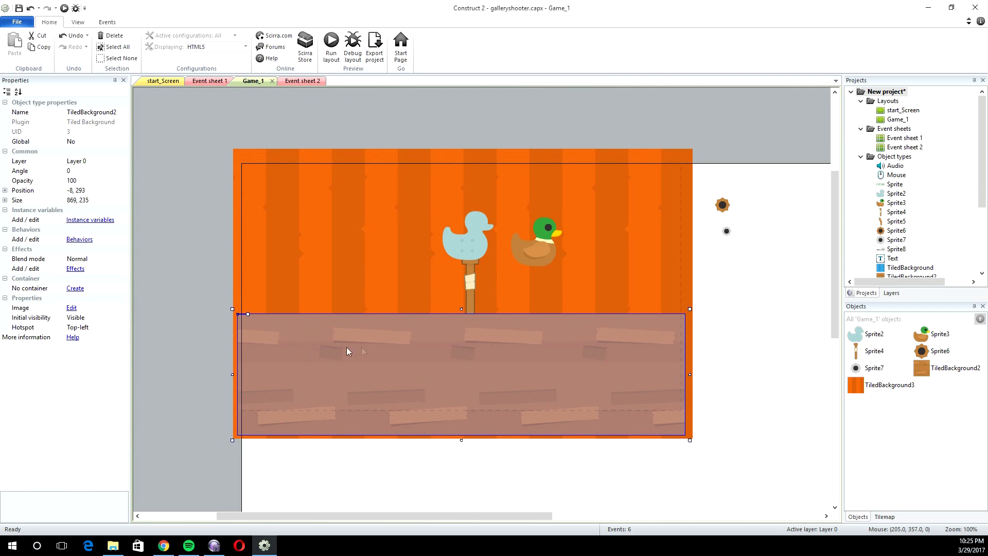
{"action": "right_click", "coordinate": [347, 351]}
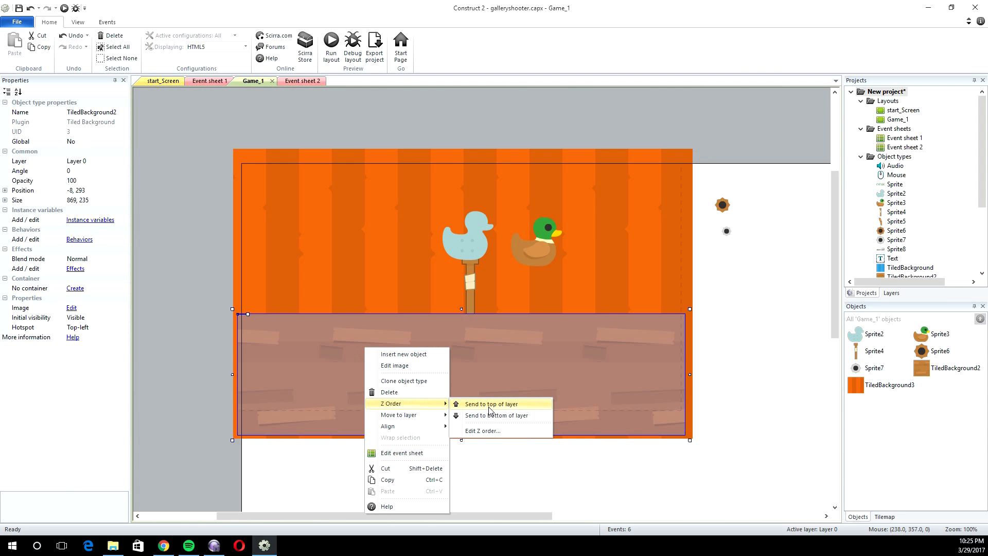
{"action": "left_click", "coordinate": [491, 404]}
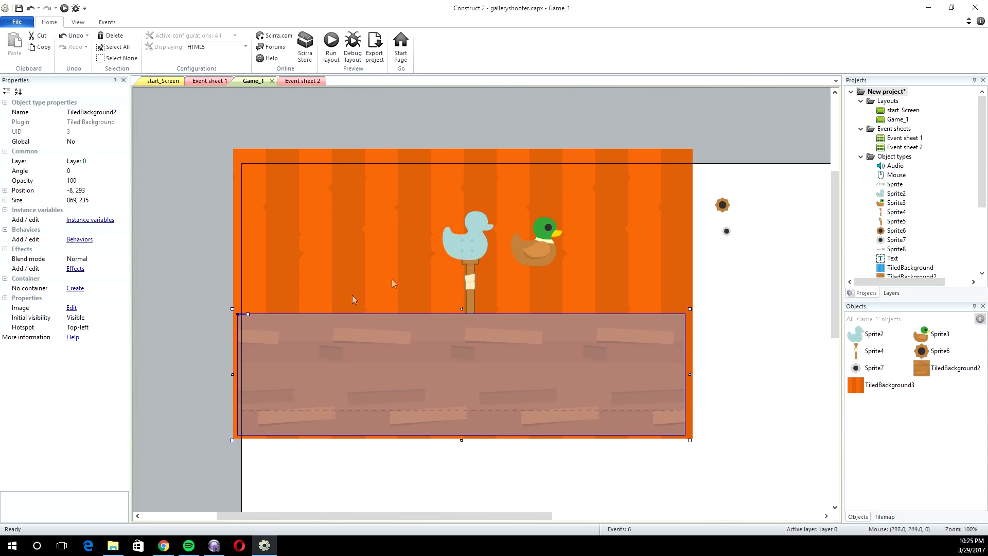
{"action": "mouse_move", "coordinate": [303, 336]}
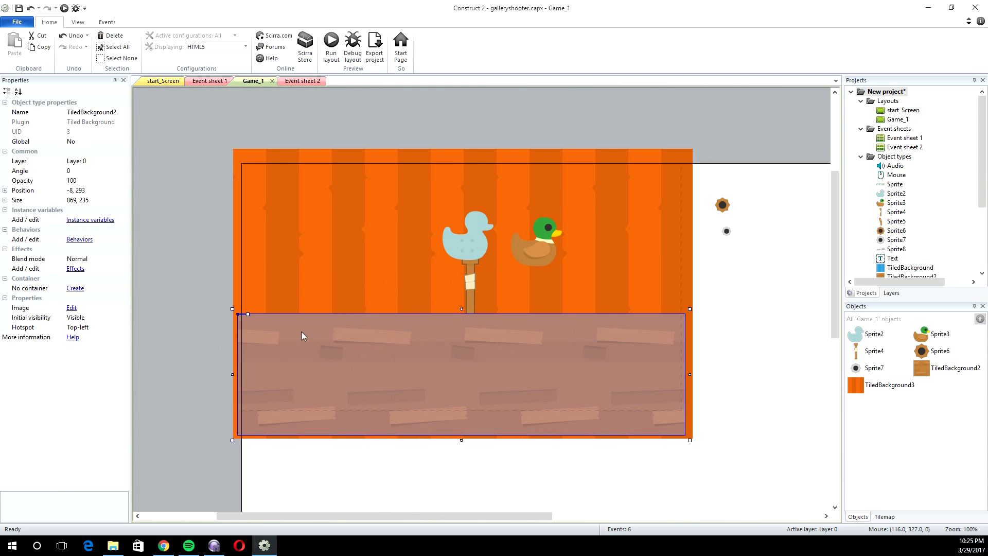
{"action": "mouse_move", "coordinate": [532, 330]}
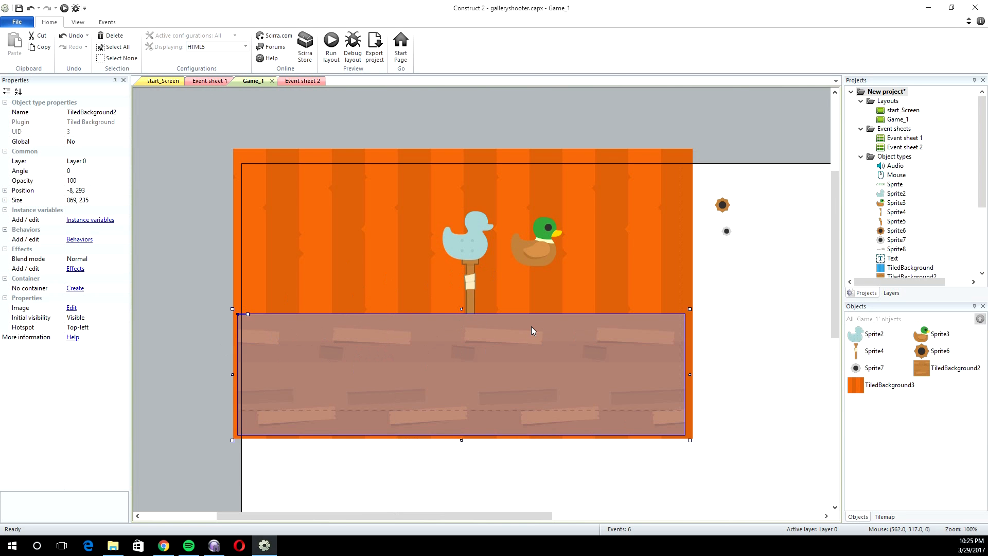
{"action": "mouse_move", "coordinate": [532, 330]}
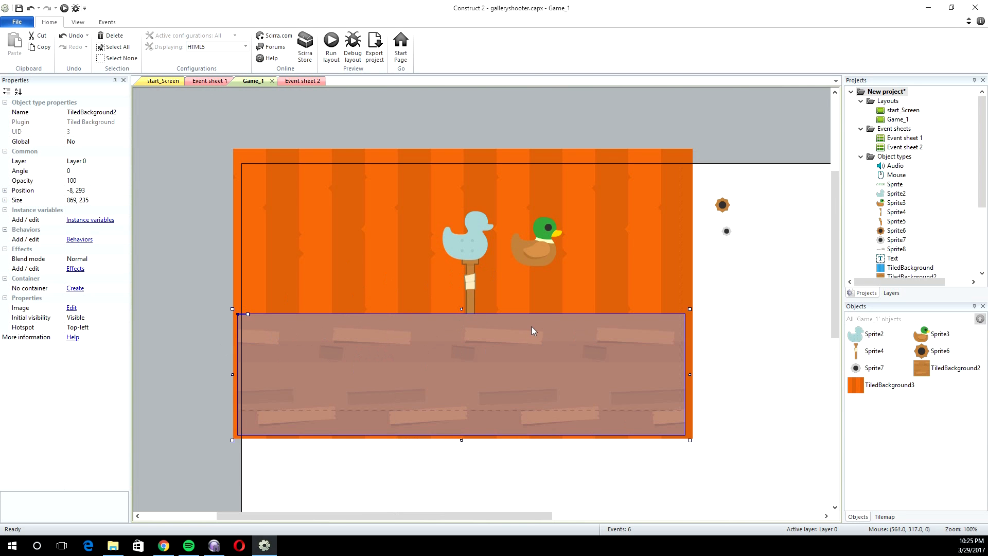
{"action": "mouse_move", "coordinate": [572, 324]}
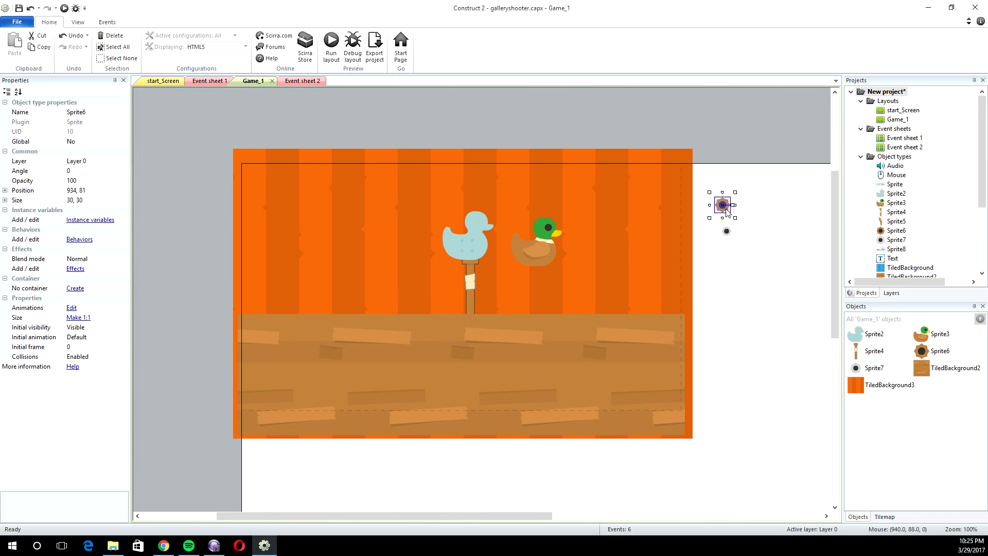
Step: Select the splat sprite outside the layout, then the green mallard duck
{"action": "left_click", "coordinate": [726, 231]}
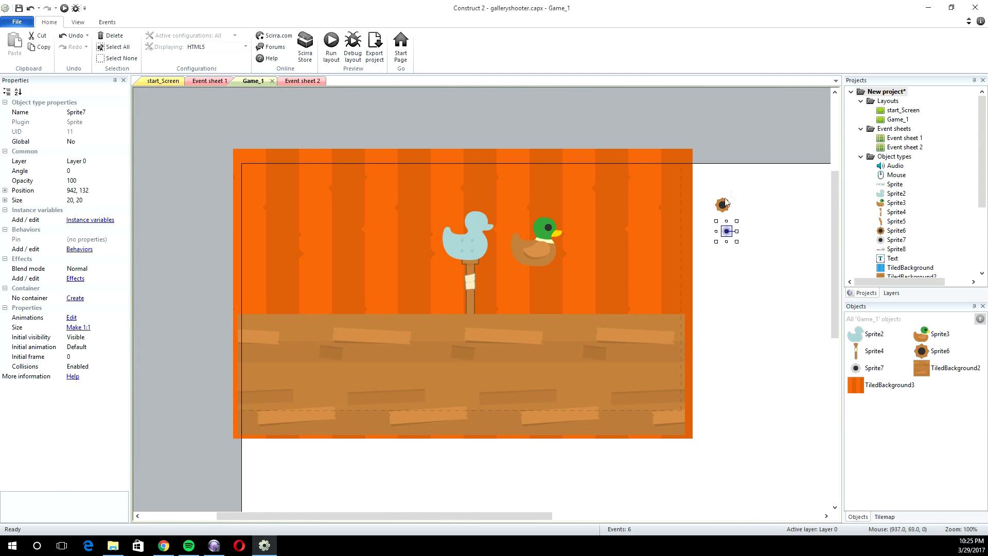
{"action": "mouse_move", "coordinate": [469, 251]}
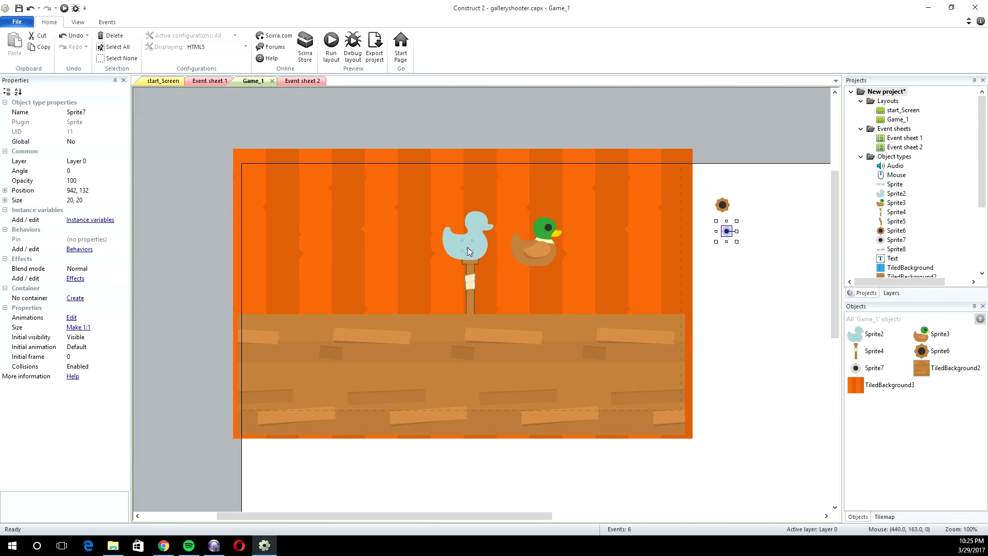
{"action": "left_click", "coordinate": [467, 240]}
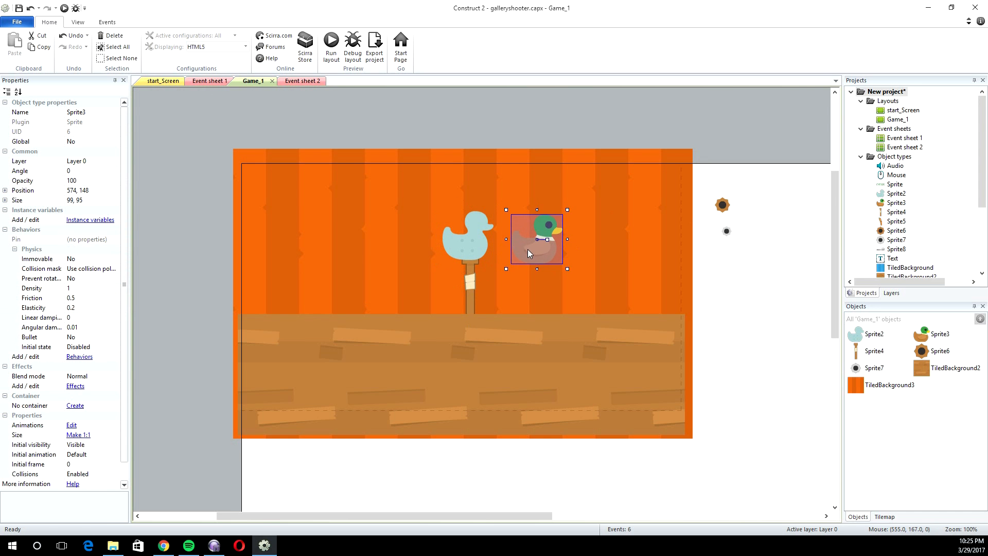
Step: Select the duck's wooden post and set its horizontal Sine movement to period 20, magnitude 300
{"action": "left_click", "coordinate": [470, 290]}
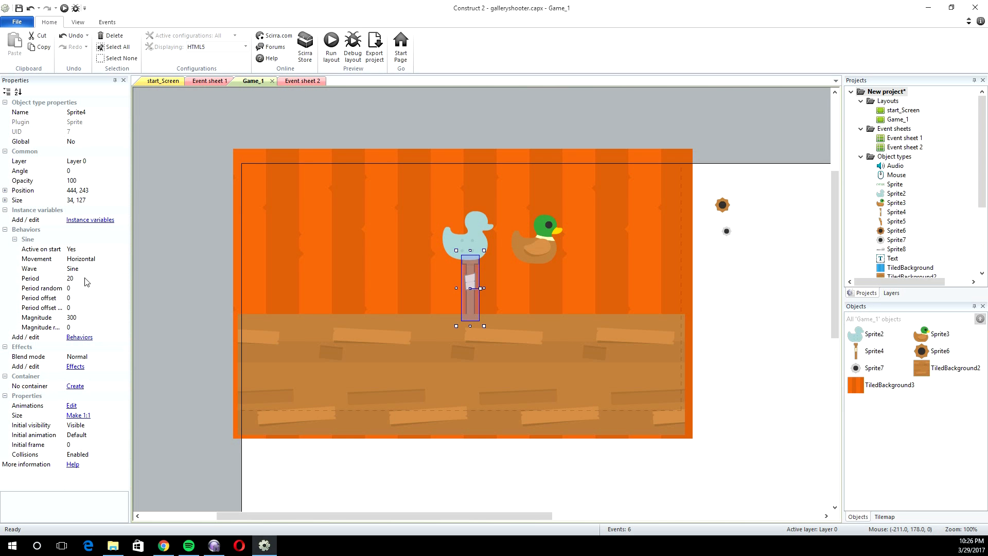
{"action": "left_click", "coordinate": [89, 279]}
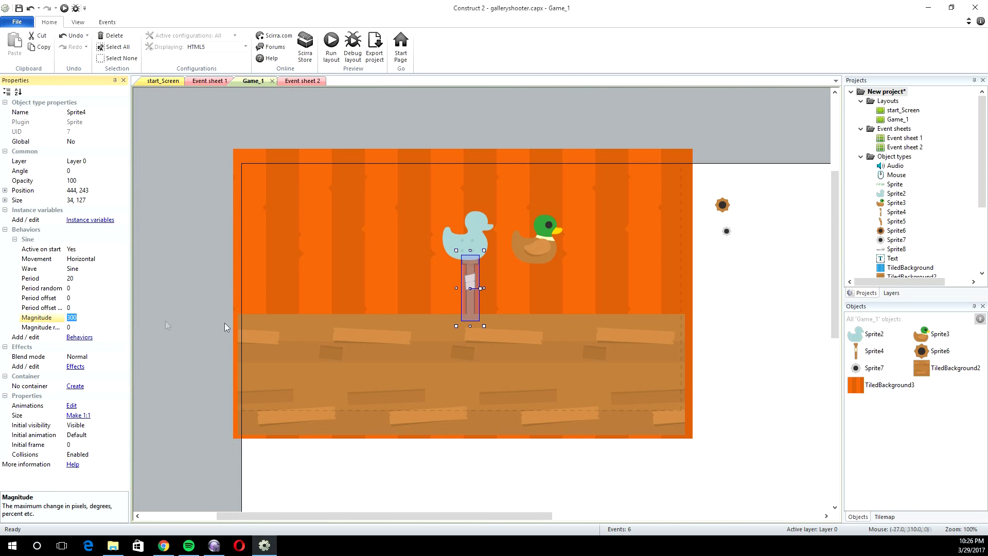
{"action": "mouse_move", "coordinate": [258, 312]}
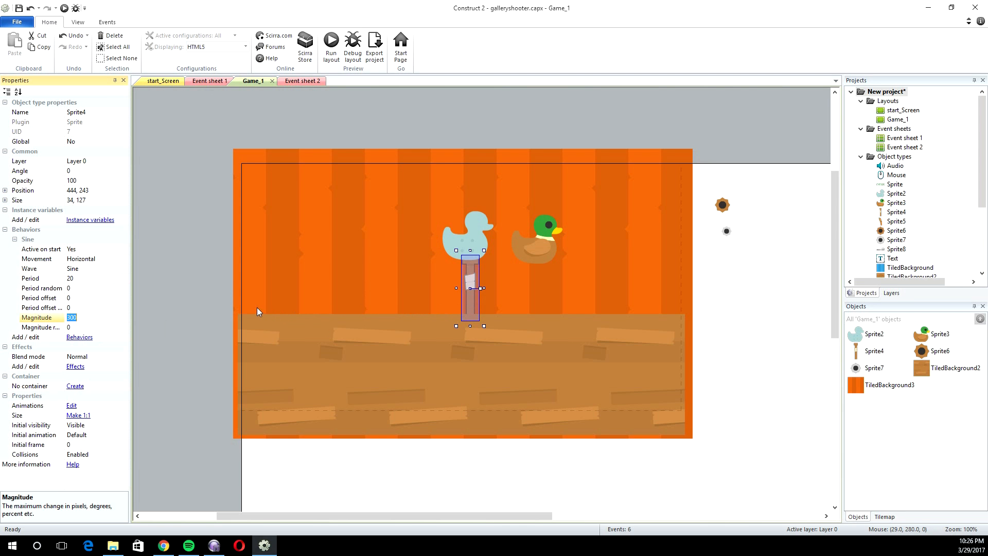
{"action": "mouse_move", "coordinate": [579, 325]}
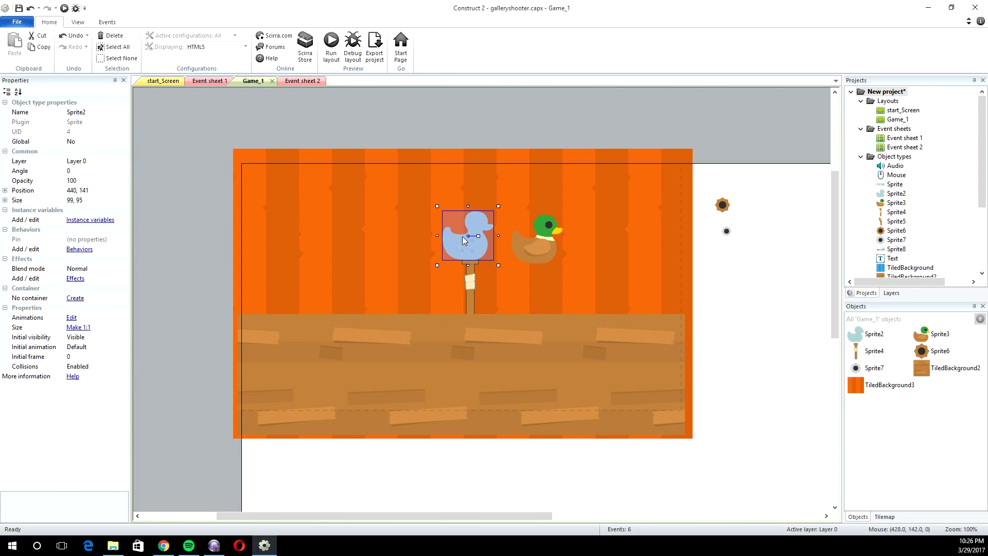
{"action": "mouse_move", "coordinate": [92, 276]}
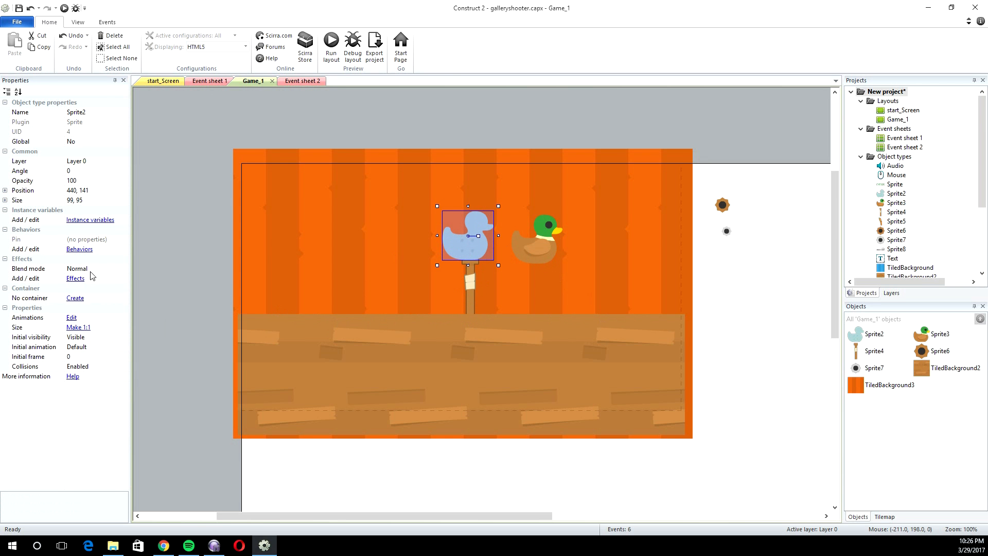
Step: Select the green mallard duck and review its Physics behaviour in the Behaviors list
{"action": "left_click", "coordinate": [79, 249]}
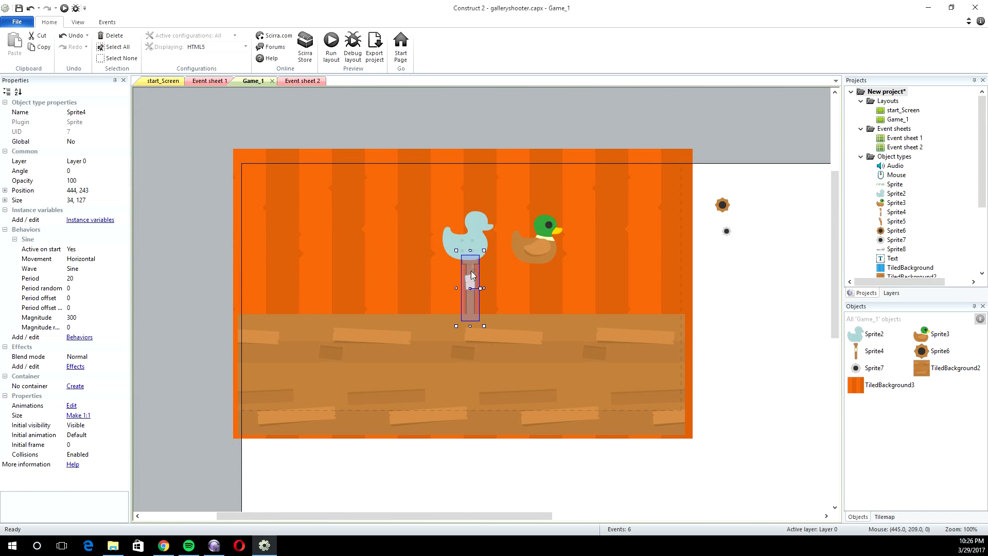
{"action": "left_click", "coordinate": [536, 238]}
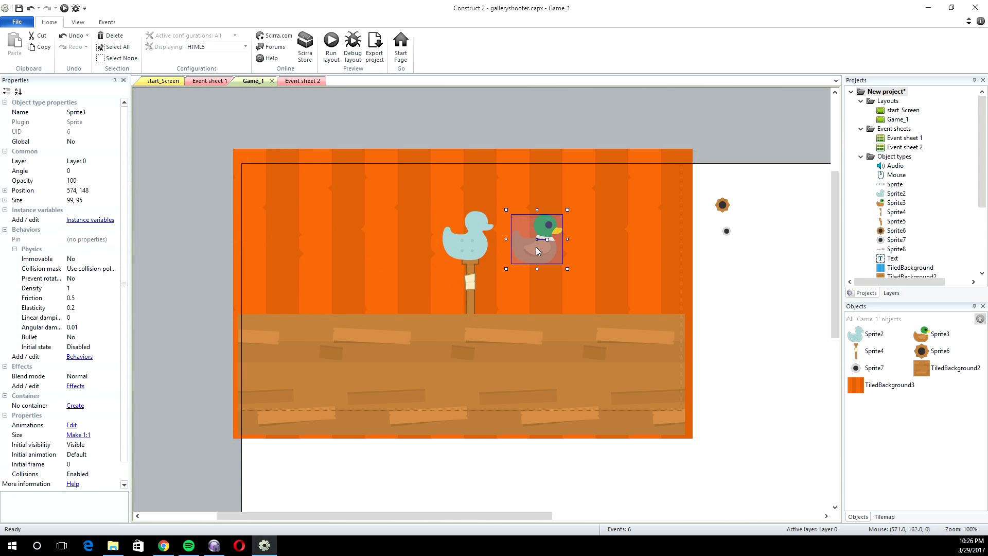
{"action": "left_click", "coordinate": [79, 357]}
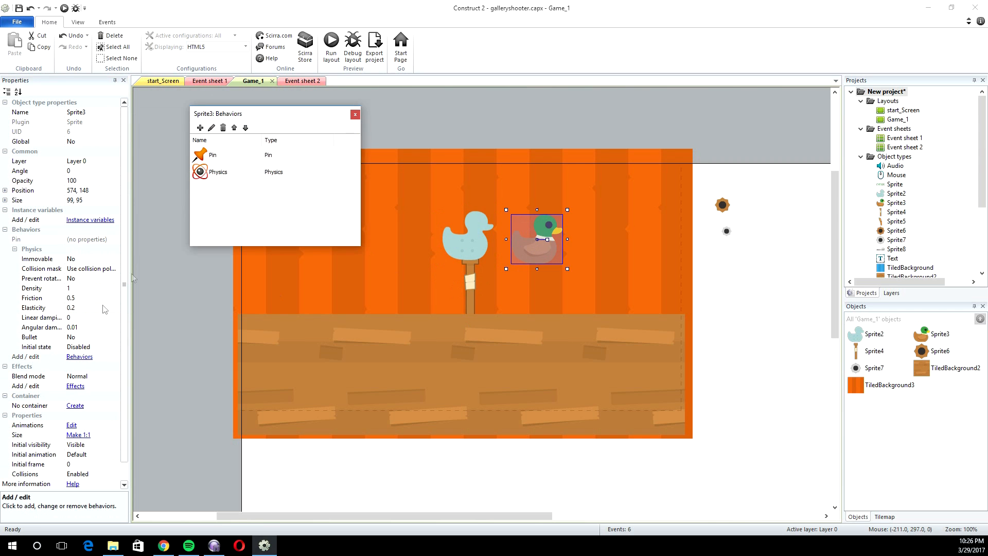
{"action": "left_click", "coordinate": [217, 171]}
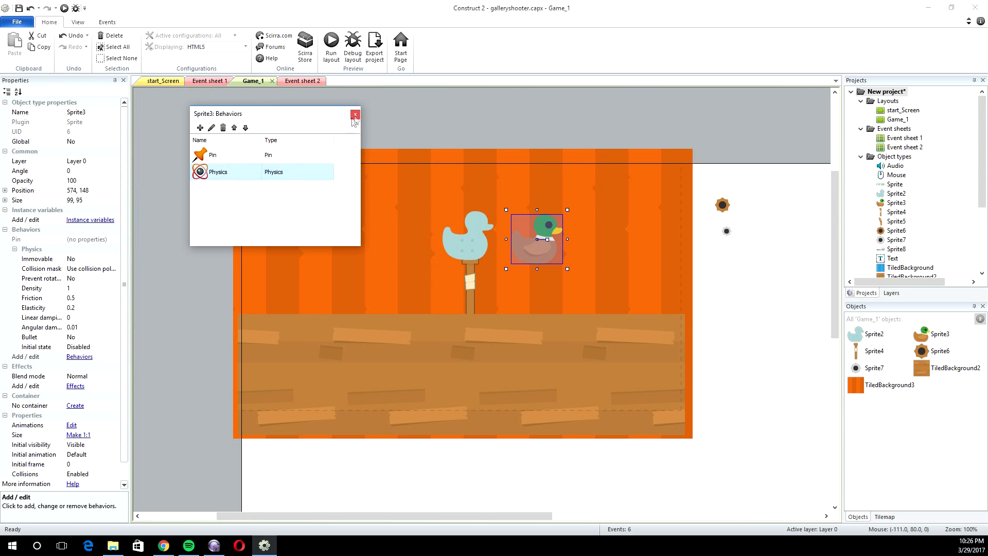
{"action": "left_click", "coordinate": [354, 115]}
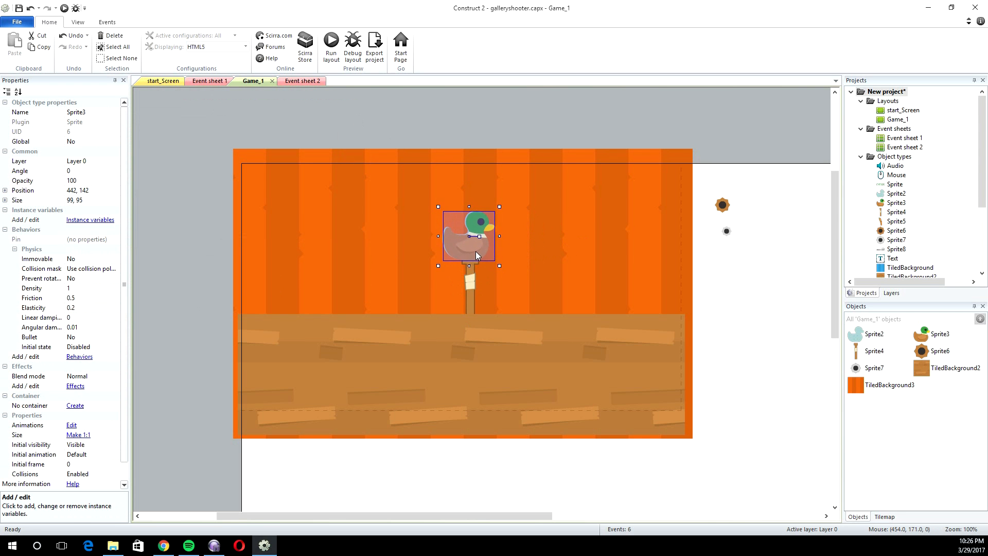
Step: Nudge the green duck onto the top of the post, then select the dot sprite beside the layout
{"action": "left_click_drag", "start_coordinate": [468, 237], "coordinate": [468, 234]}
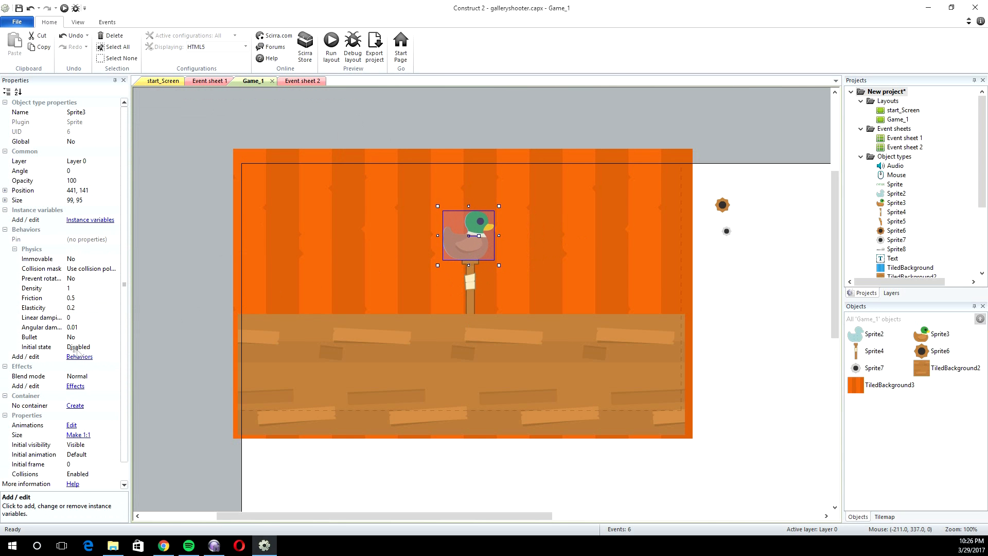
{"action": "left_click", "coordinate": [88, 347]}
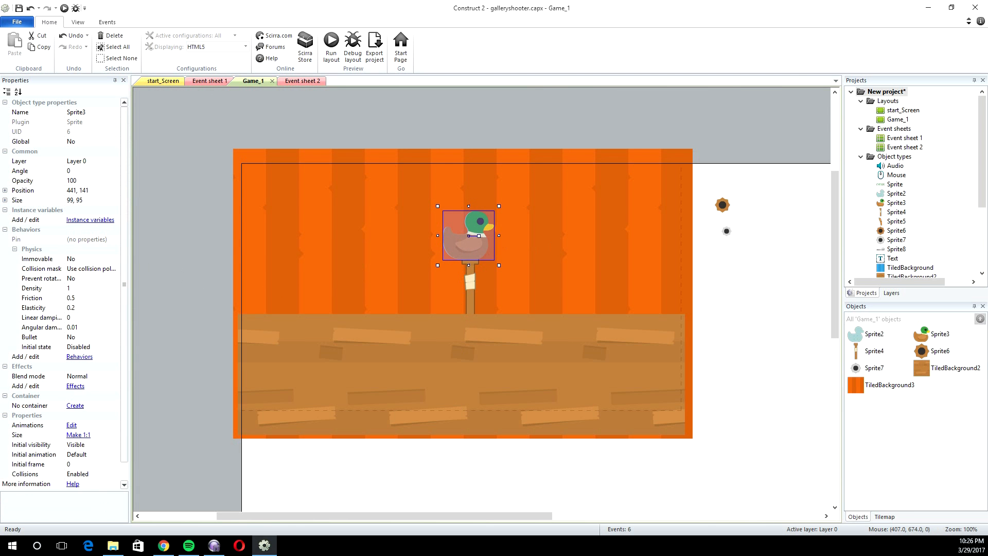
{"action": "left_click", "coordinate": [726, 230]}
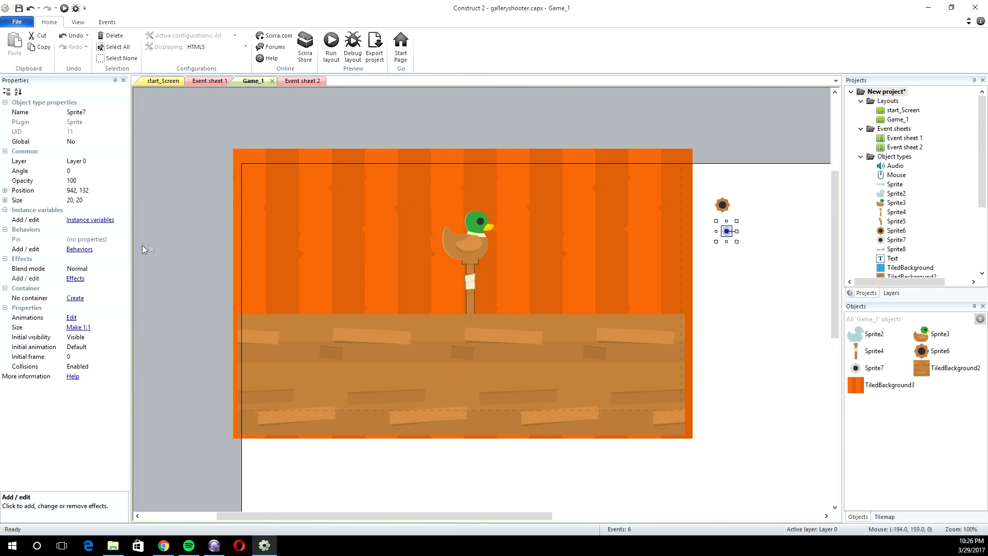
{"action": "left_click", "coordinate": [79, 249]}
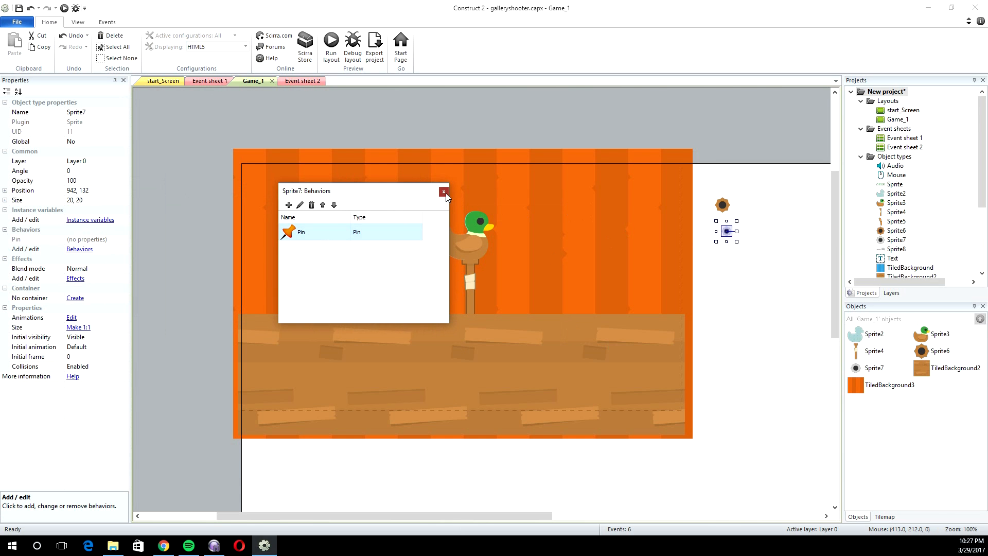
{"action": "left_click", "coordinate": [444, 192]}
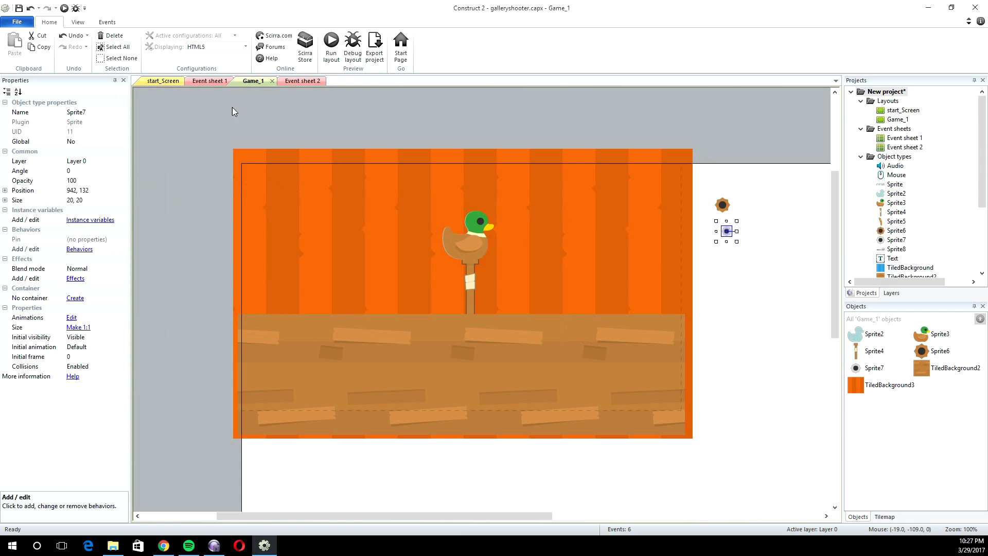
{"action": "mouse_move", "coordinate": [302, 80]}
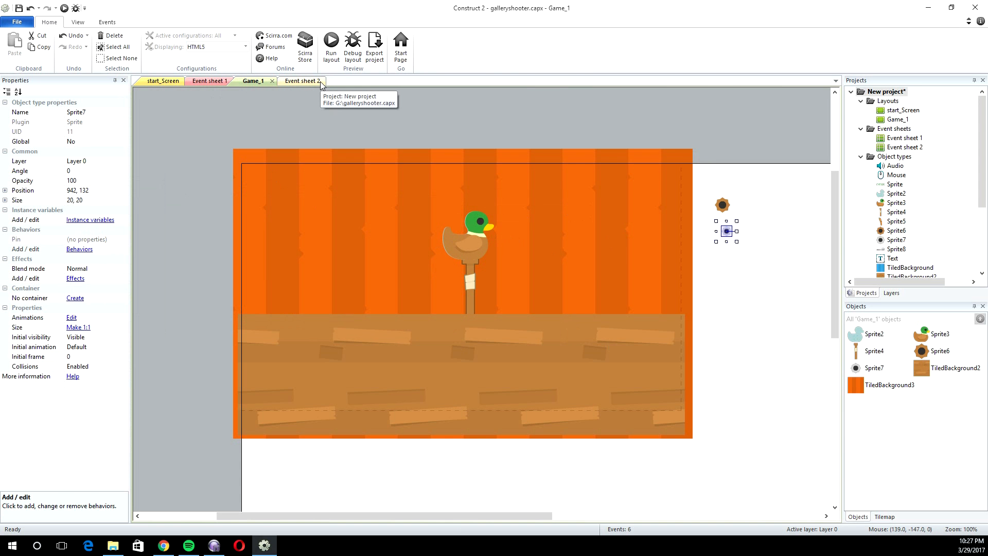
Step: Switch to Event sheet 2 to view the pin, gunshot and ricochet events
{"action": "left_click", "coordinate": [295, 80]}
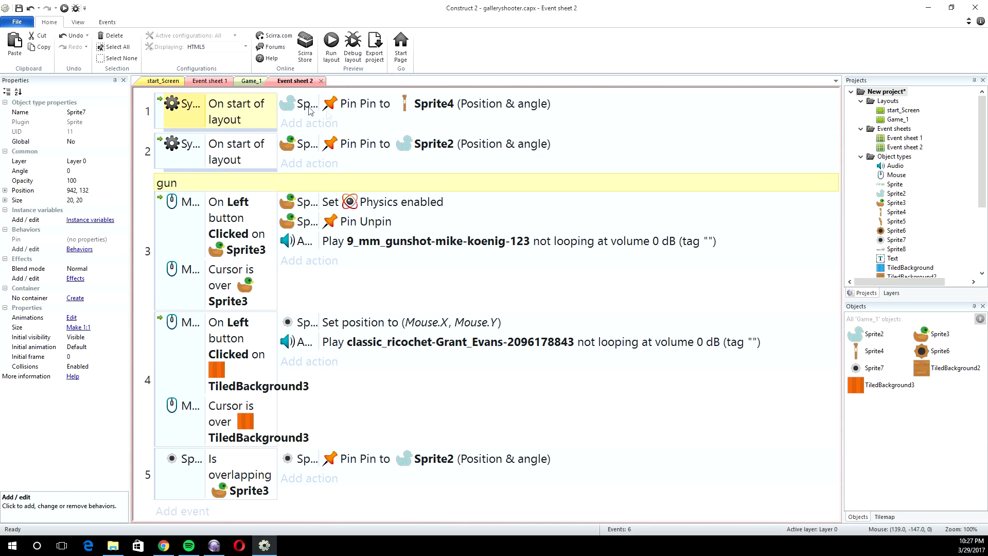
{"action": "mouse_move", "coordinate": [425, 108]}
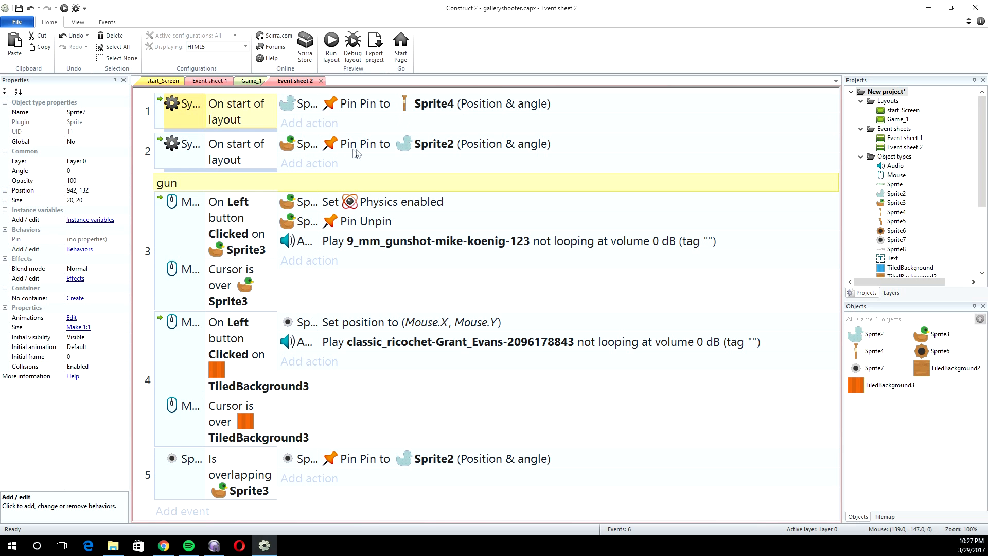
{"action": "mouse_move", "coordinate": [407, 147]}
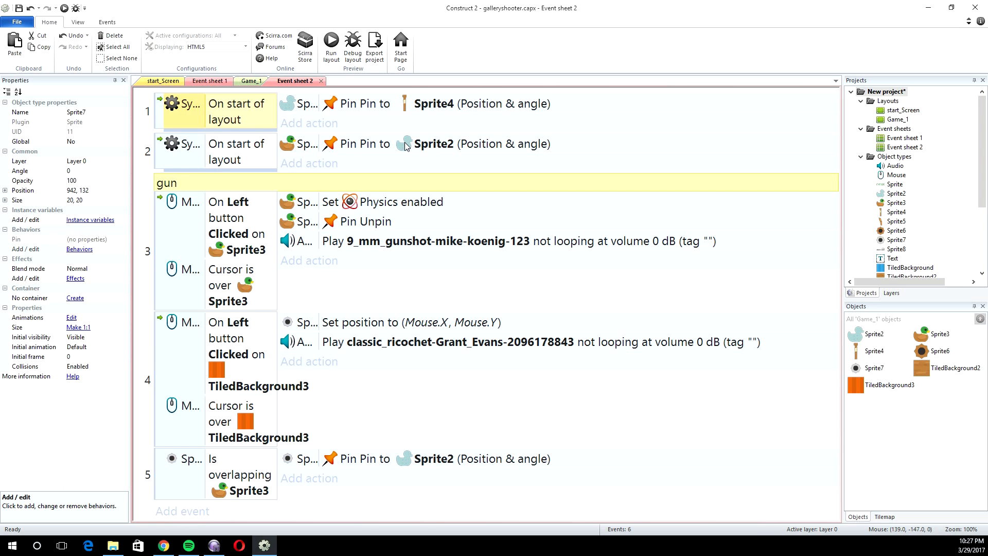
{"action": "mouse_move", "coordinate": [404, 105]}
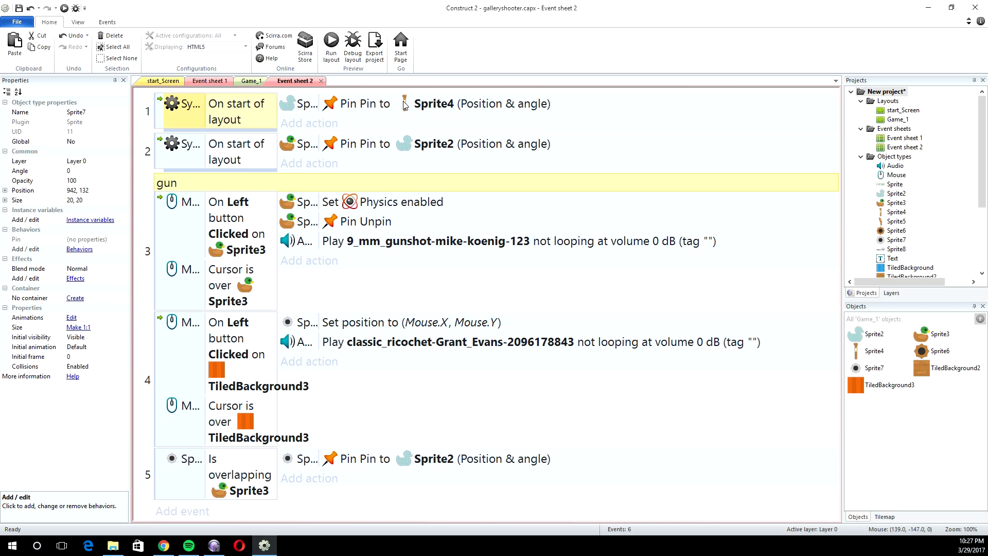
{"action": "mouse_move", "coordinate": [408, 148]}
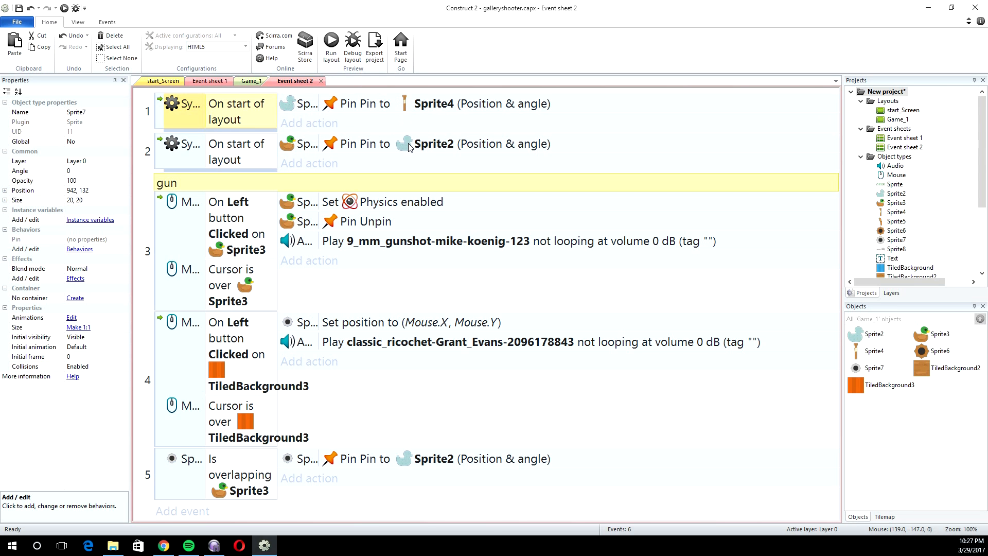
{"action": "mouse_move", "coordinate": [237, 209]}
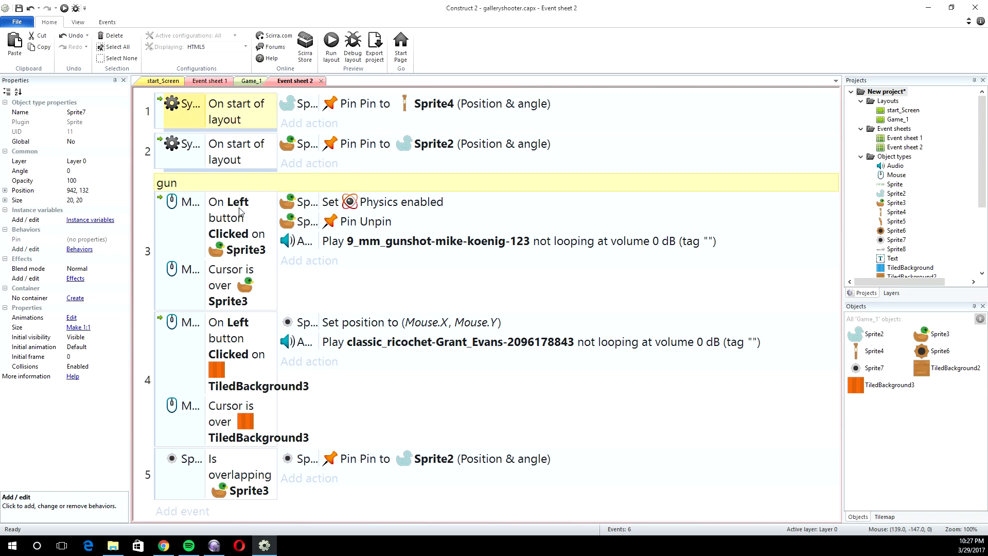
{"action": "mouse_move", "coordinate": [234, 229]}
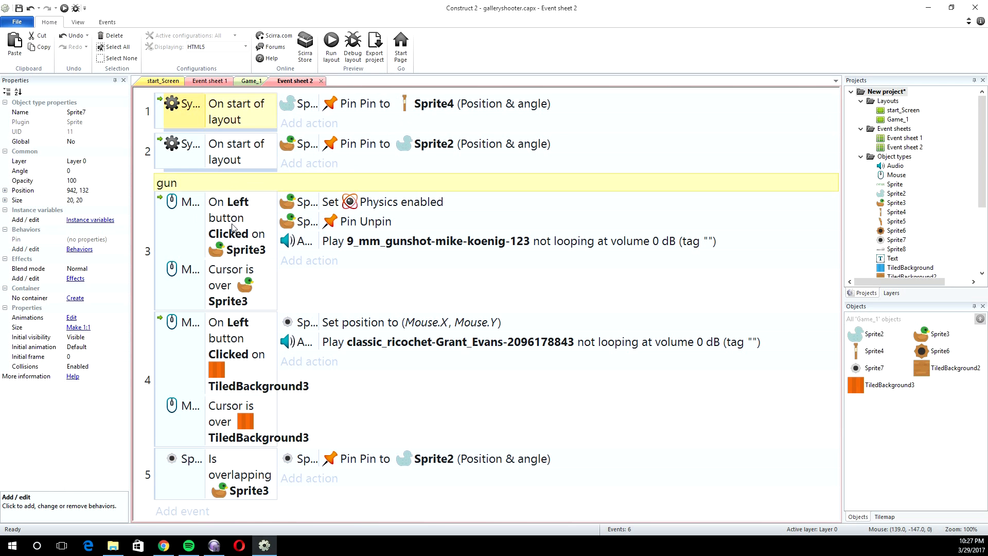
Step: Finish the Sprite7 overlapping Sprite3 pin event using the Cursor is over Sprite3 condition
{"action": "left_click", "coordinate": [226, 226]}
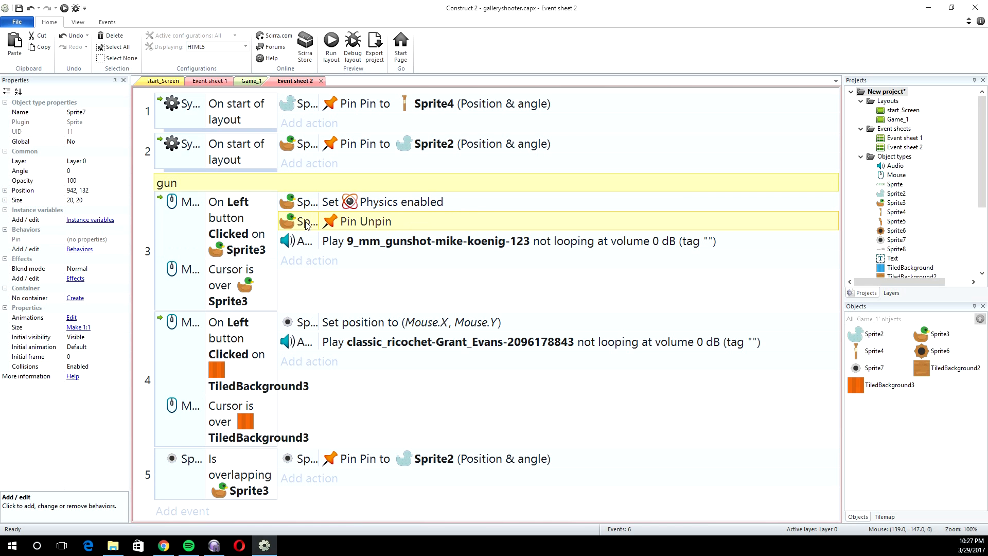
{"action": "mouse_move", "coordinate": [312, 229]}
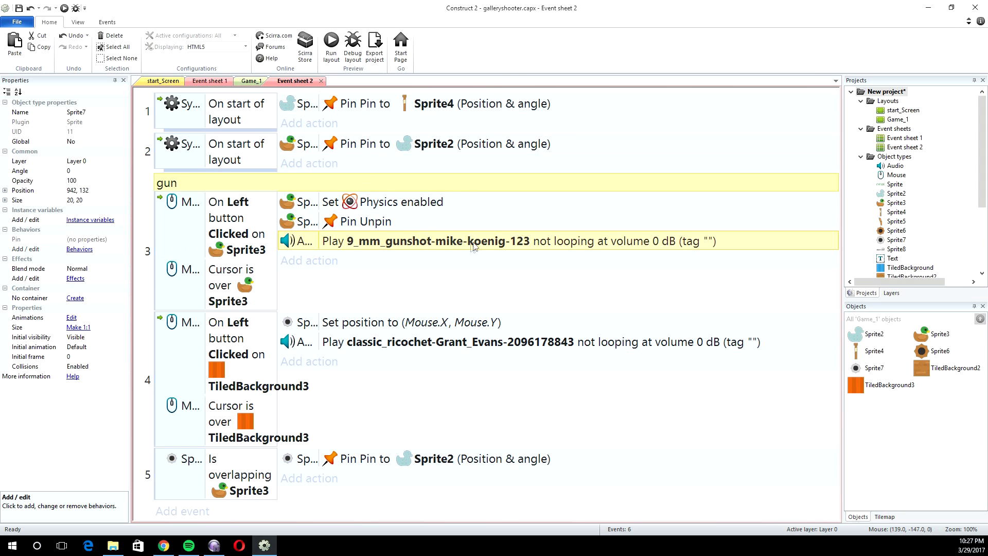
{"action": "left_click", "coordinate": [229, 285]}
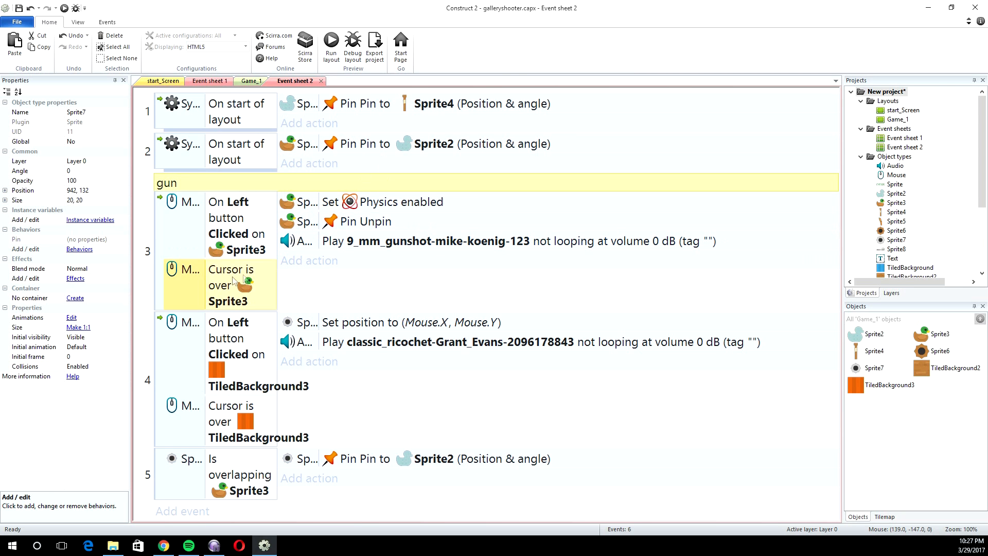
{"action": "mouse_move", "coordinate": [245, 291]}
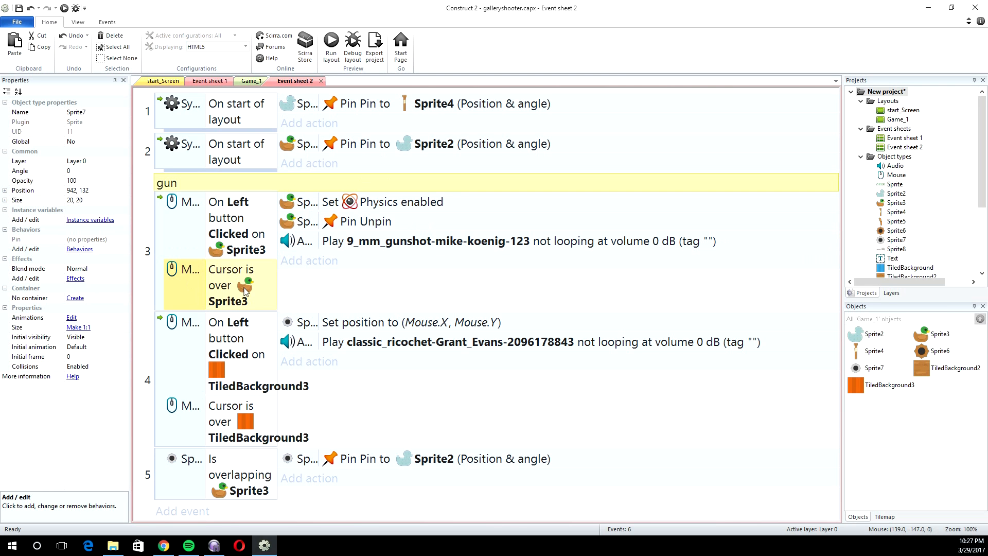
{"action": "mouse_move", "coordinate": [236, 338]}
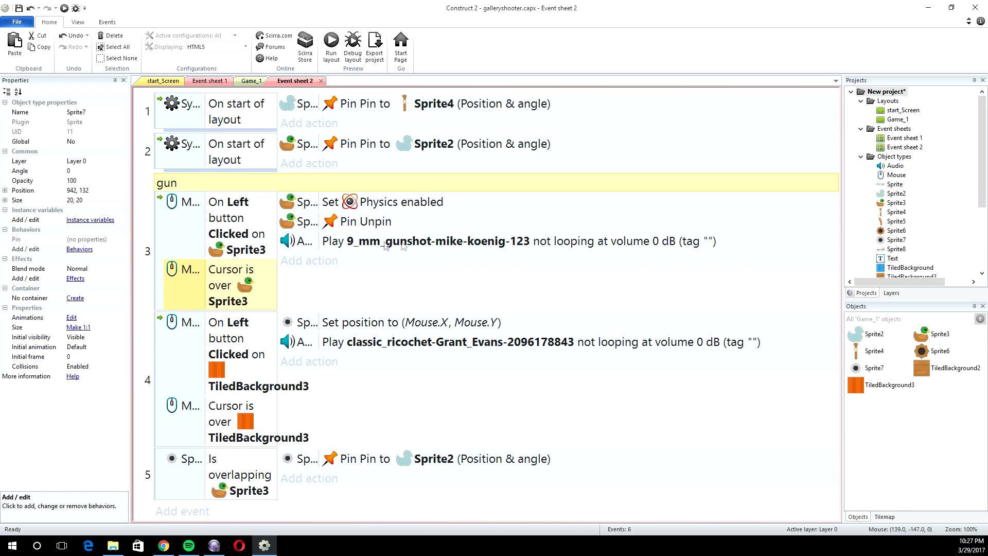
{"action": "mouse_move", "coordinate": [218, 352]}
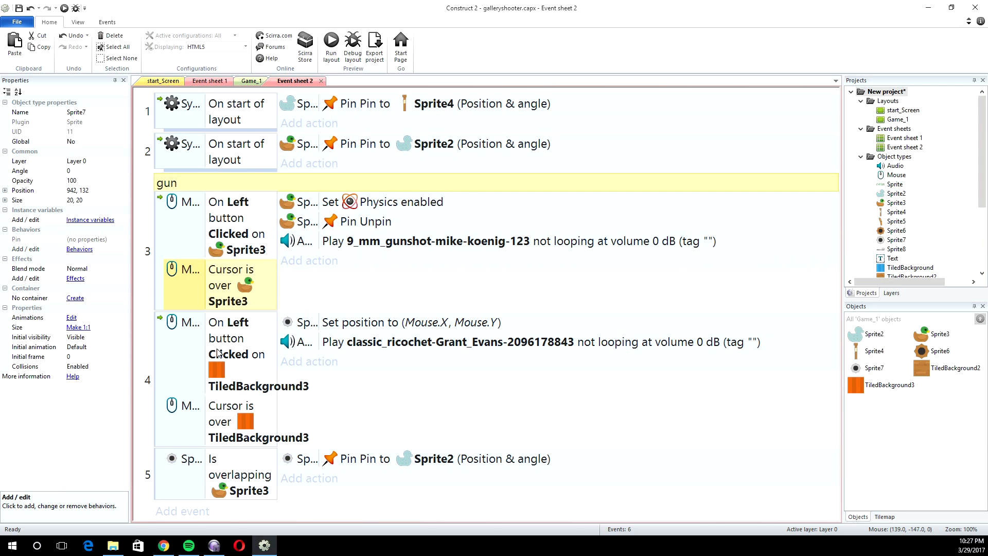
{"action": "mouse_move", "coordinate": [235, 332]}
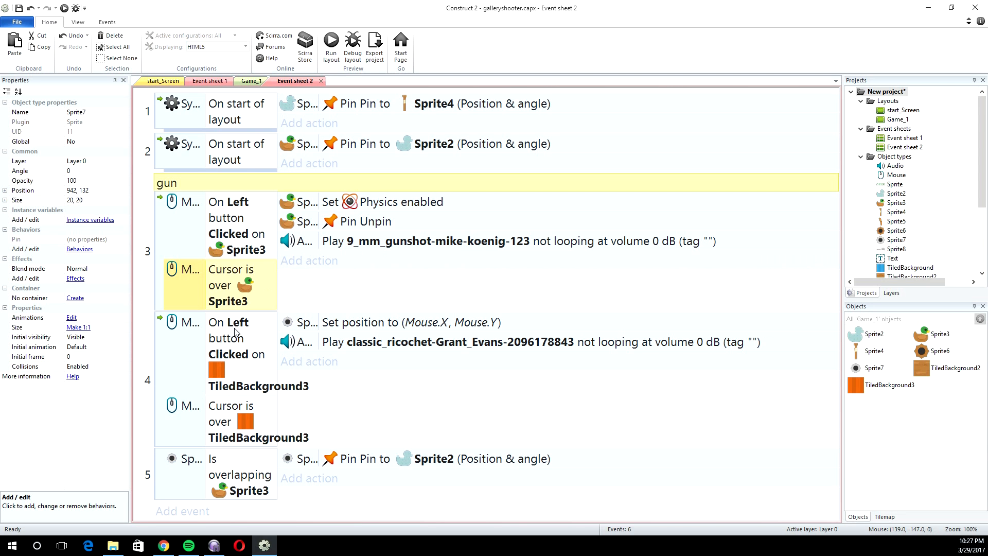
{"action": "mouse_move", "coordinate": [228, 344]}
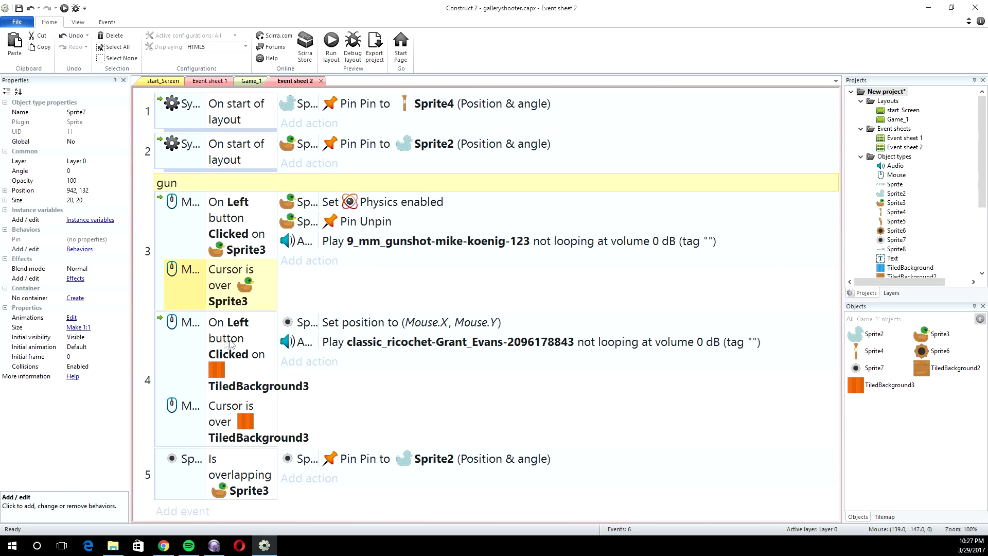
Step: Flip between the Game_1 layout and Event sheet 2 to cross-check the events
{"action": "left_click", "coordinate": [251, 81]}
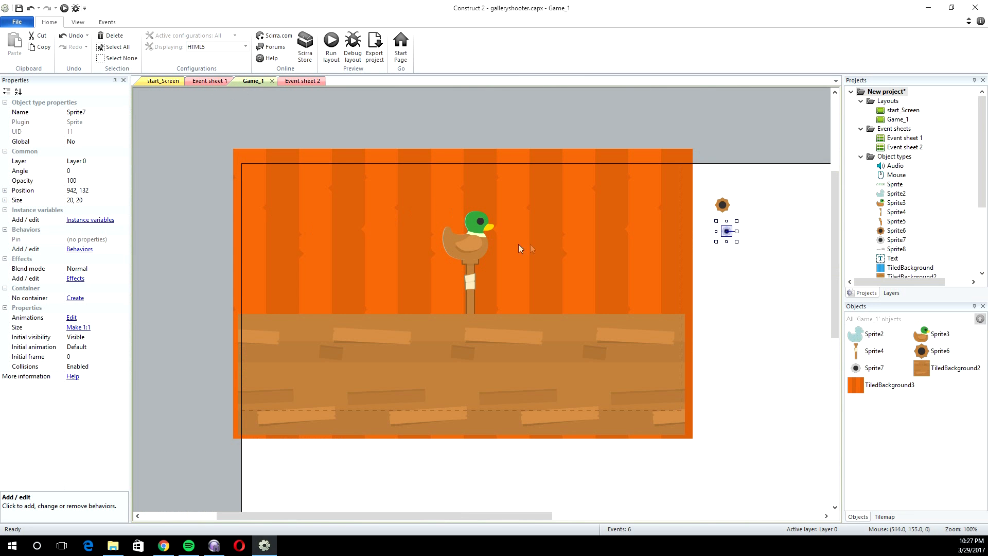
{"action": "left_click", "coordinate": [294, 80]}
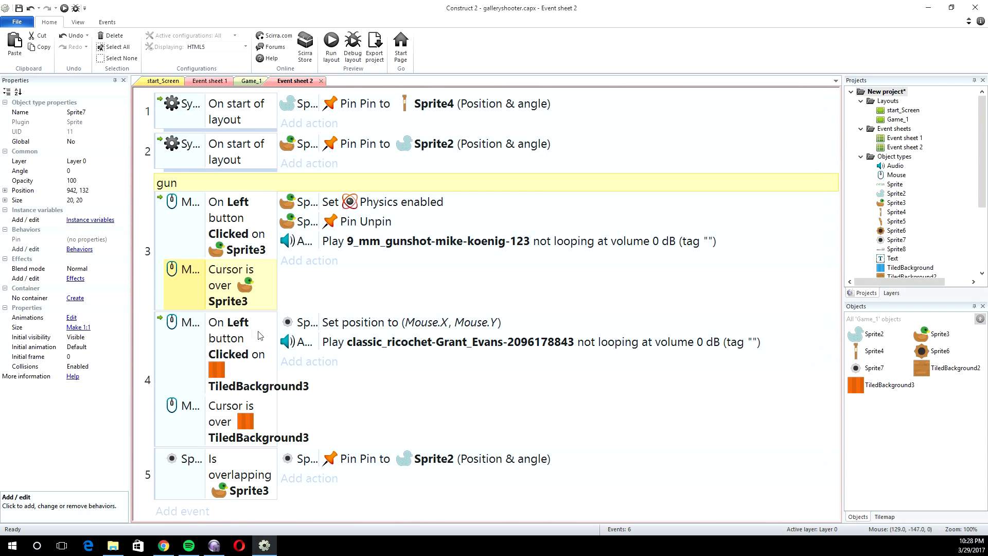
{"action": "mouse_move", "coordinate": [179, 342]}
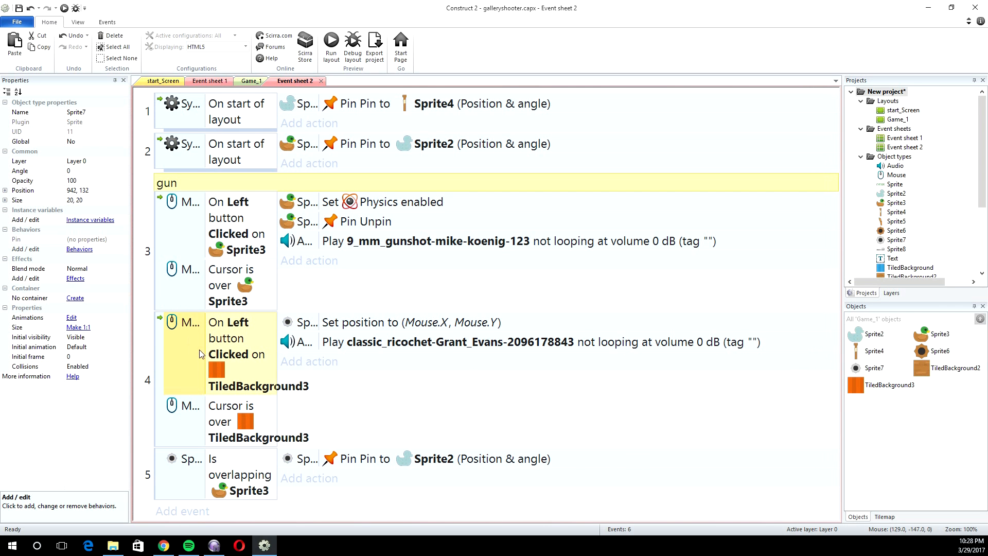
{"action": "mouse_move", "coordinate": [208, 80]}
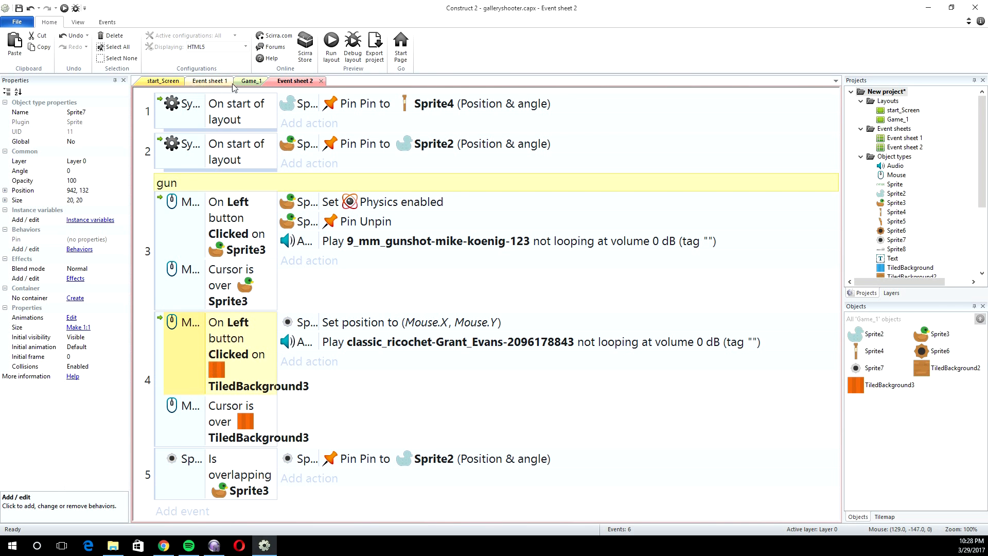
{"action": "left_click", "coordinate": [251, 81]}
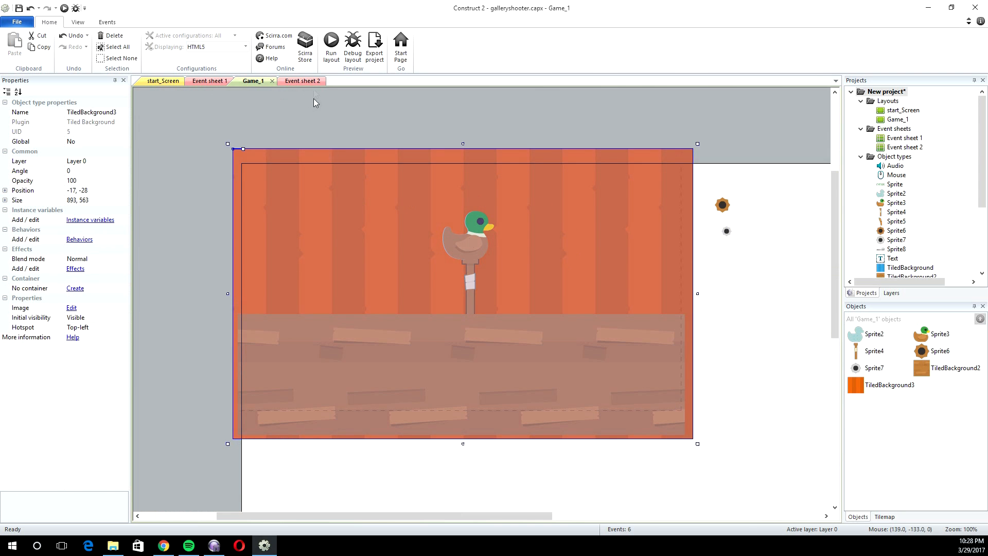
{"action": "left_click", "coordinate": [293, 80]}
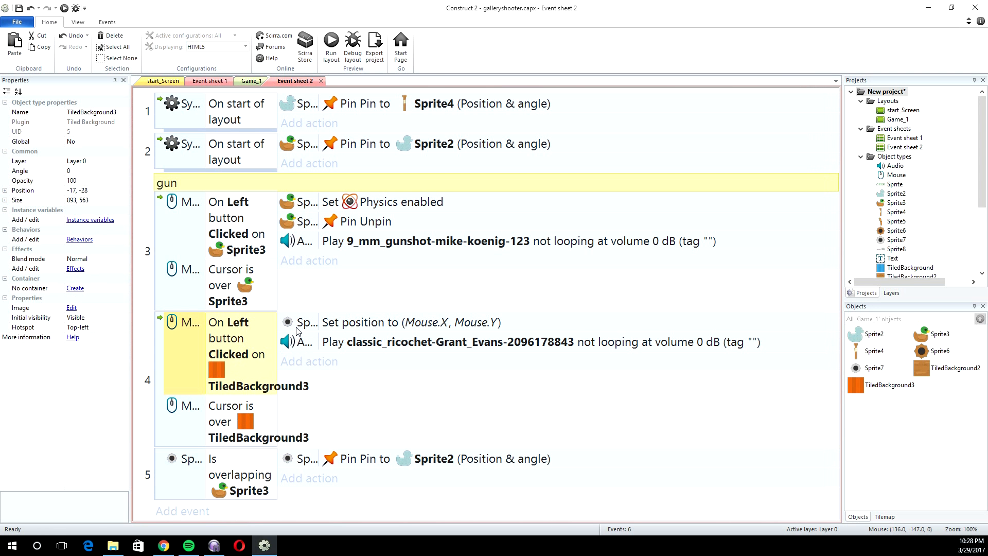
{"action": "mouse_move", "coordinate": [457, 192]}
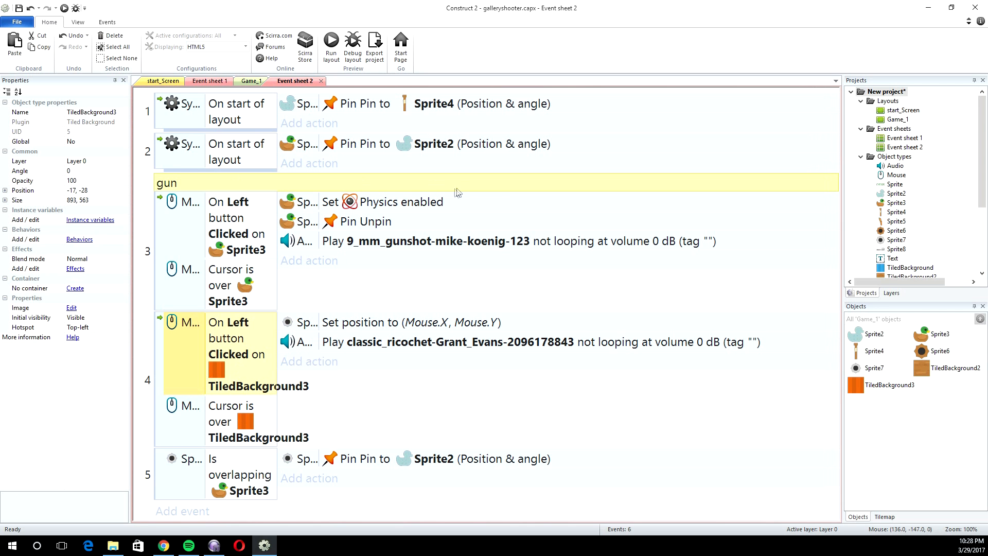
{"action": "mouse_move", "coordinate": [467, 284]}
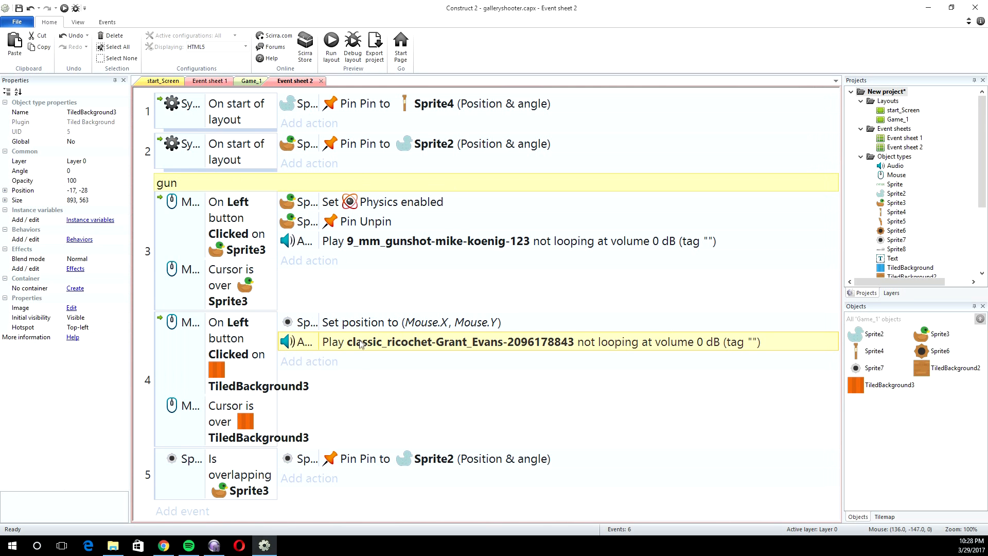
{"action": "mouse_move", "coordinate": [381, 335]}
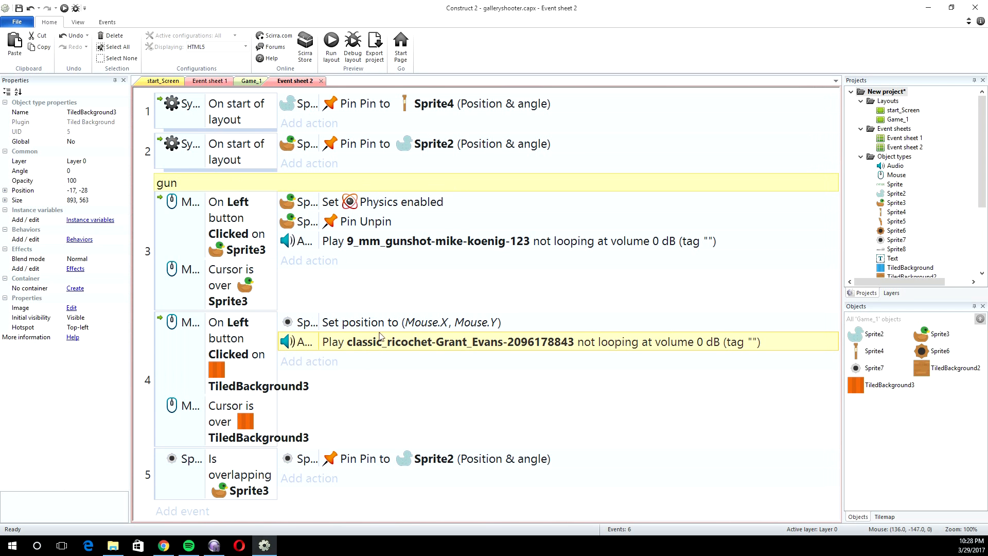
{"action": "mouse_move", "coordinate": [324, 290]}
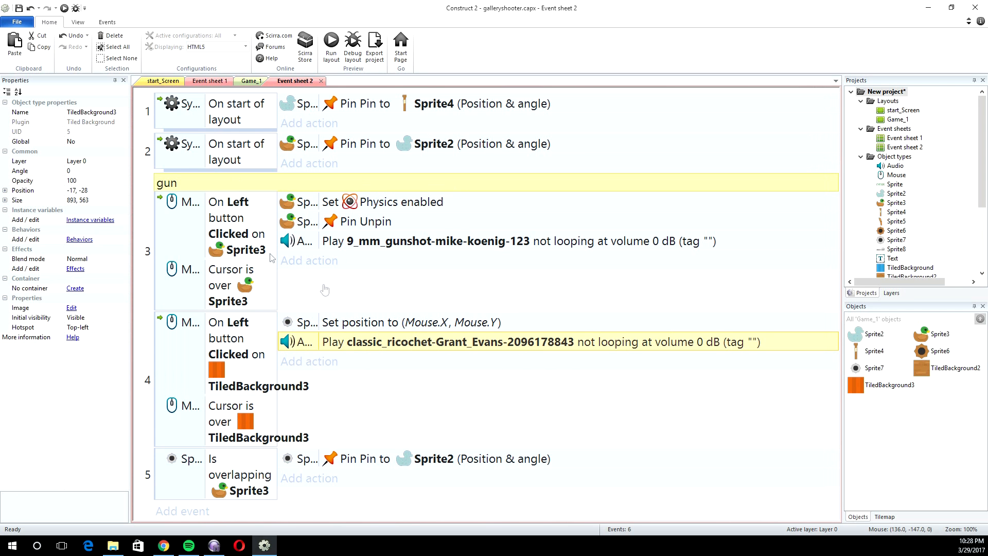
{"action": "mouse_move", "coordinate": [176, 477]}
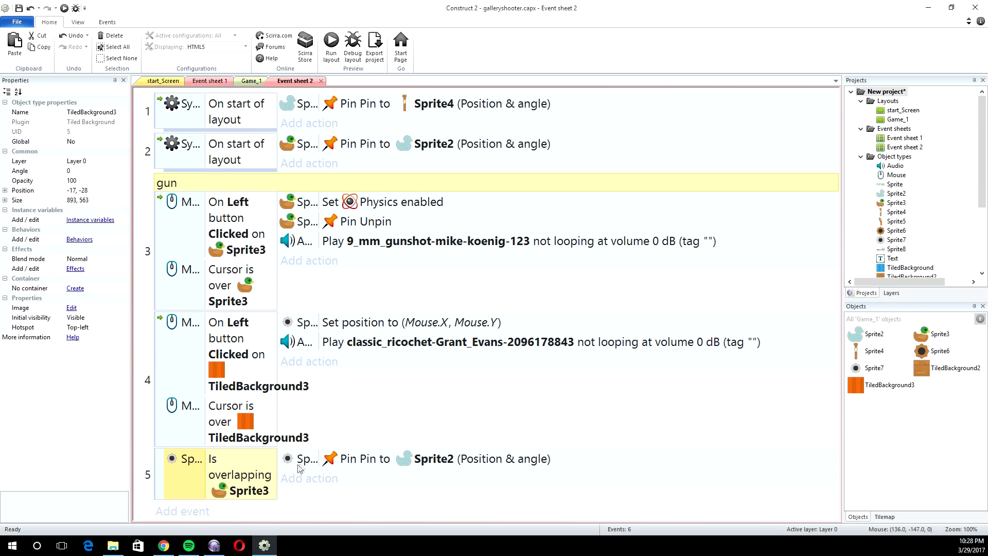
{"action": "mouse_move", "coordinate": [429, 467]}
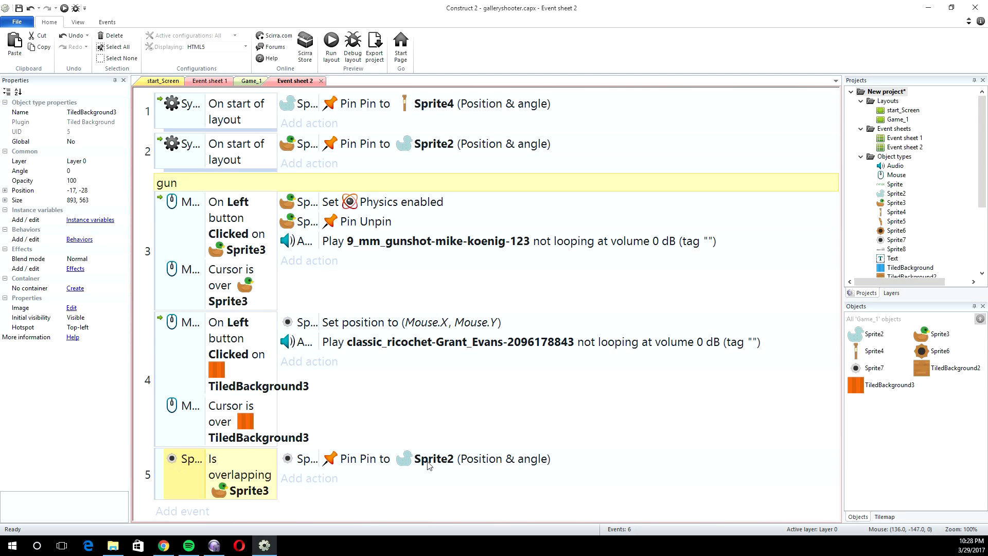
{"action": "mouse_move", "coordinate": [164, 96]}
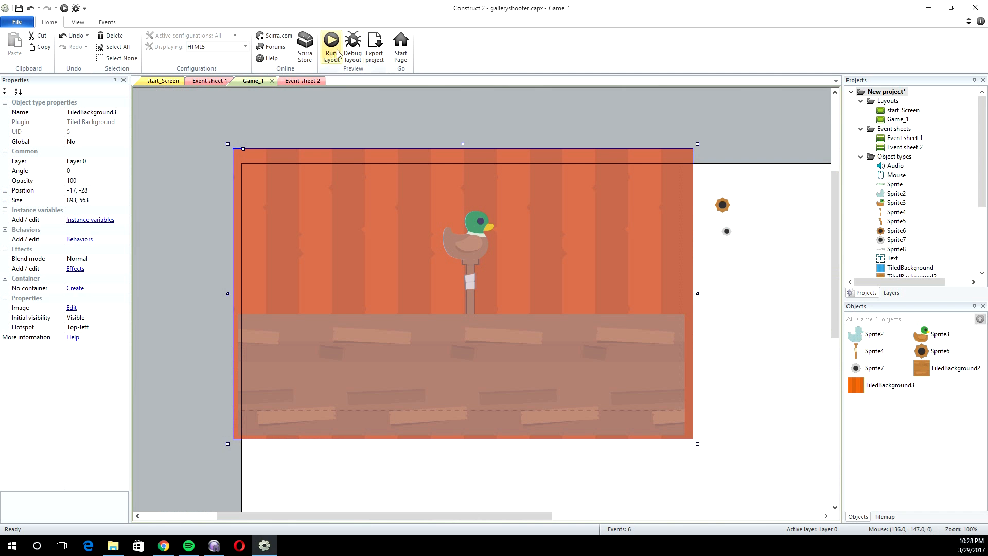
{"action": "mouse_move", "coordinate": [421, 201]}
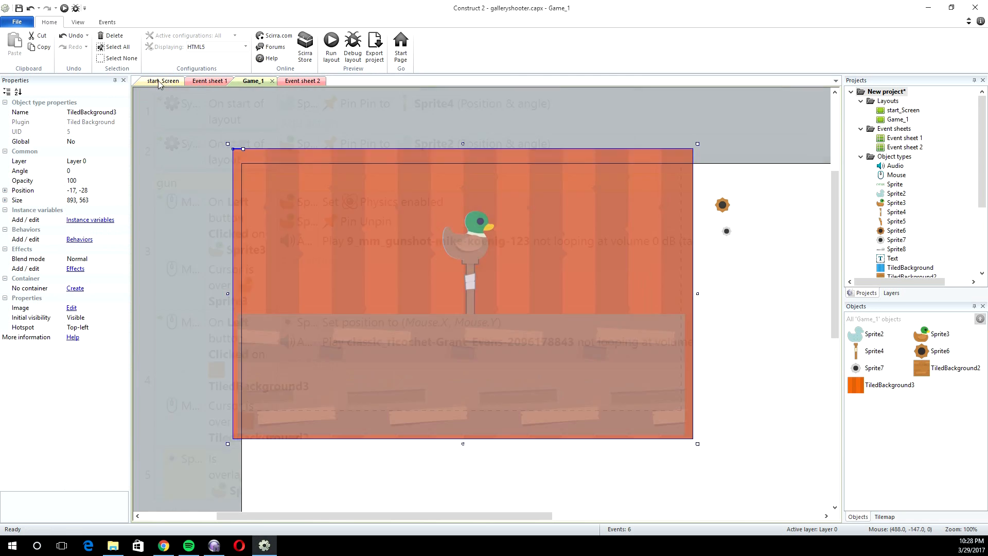
Step: Switch to the start_Screen layout tab
{"action": "left_click", "coordinate": [164, 81]}
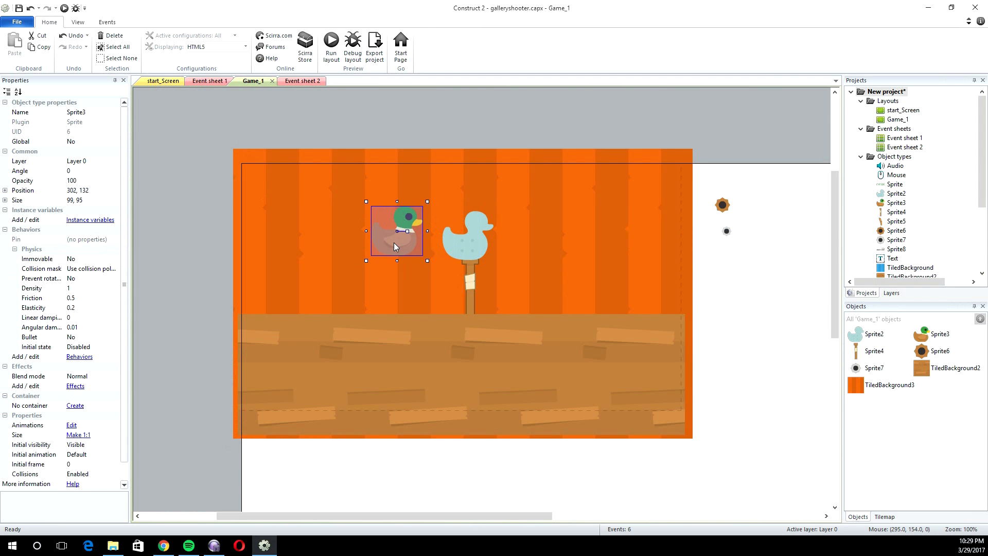
Step: Inspect the post, duck and counter sprites through their right-click menus
{"action": "right_click", "coordinate": [395, 246]}
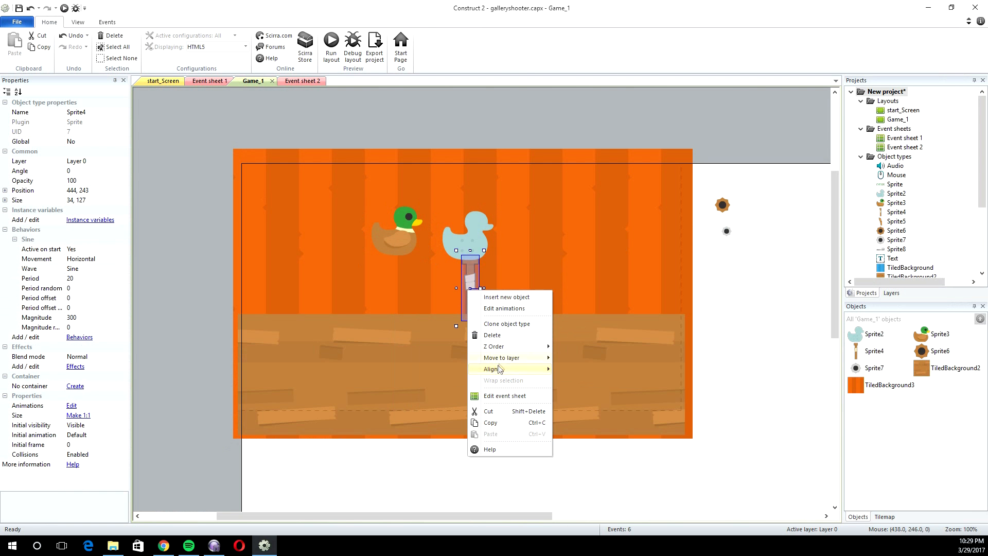
{"action": "left_click", "coordinate": [470, 285]}
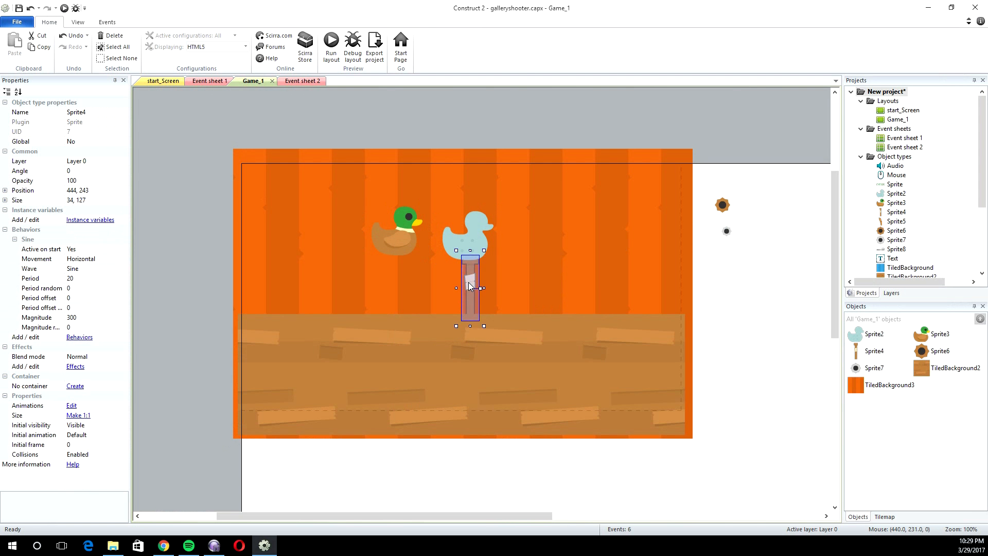
{"action": "right_click", "coordinate": [469, 287]}
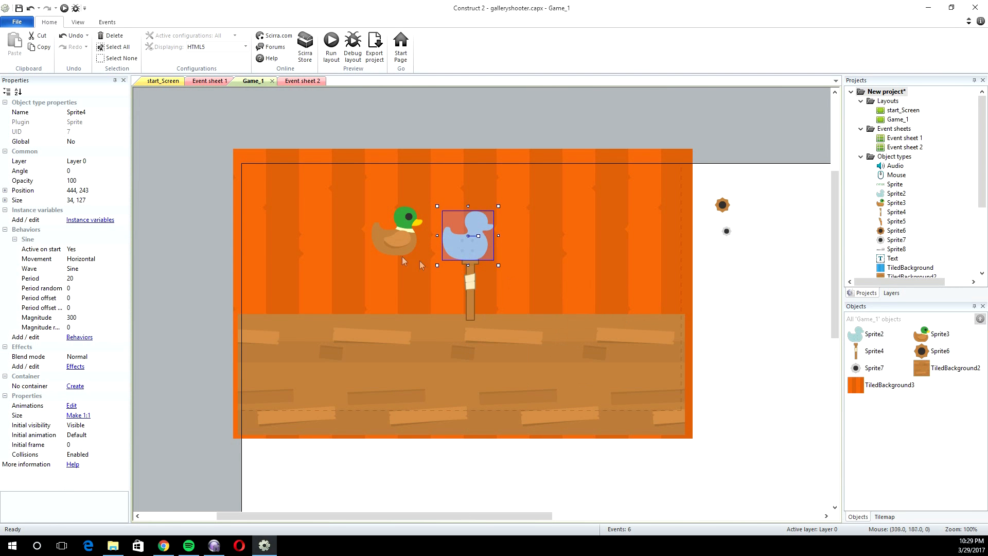
{"action": "right_click", "coordinate": [395, 229]}
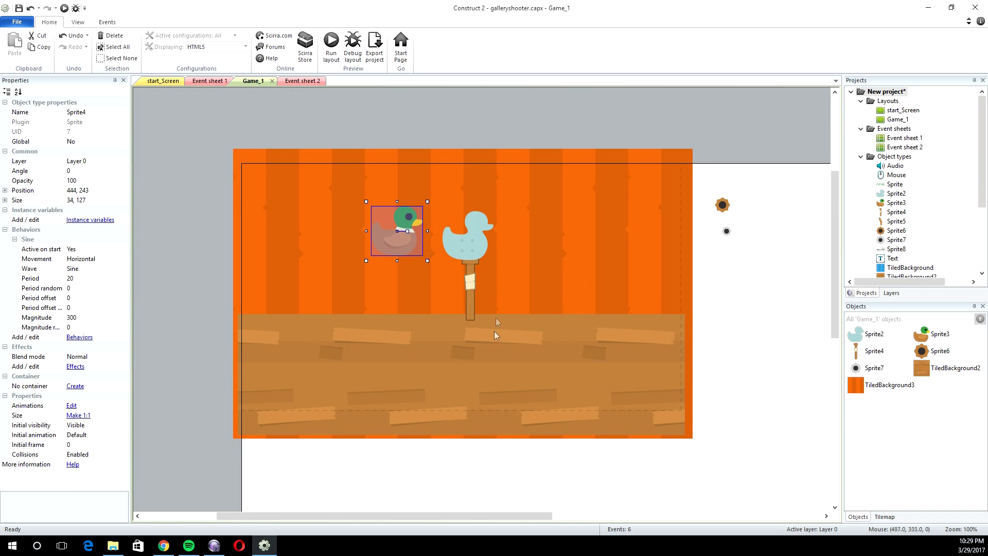
{"action": "right_click", "coordinate": [495, 334]}
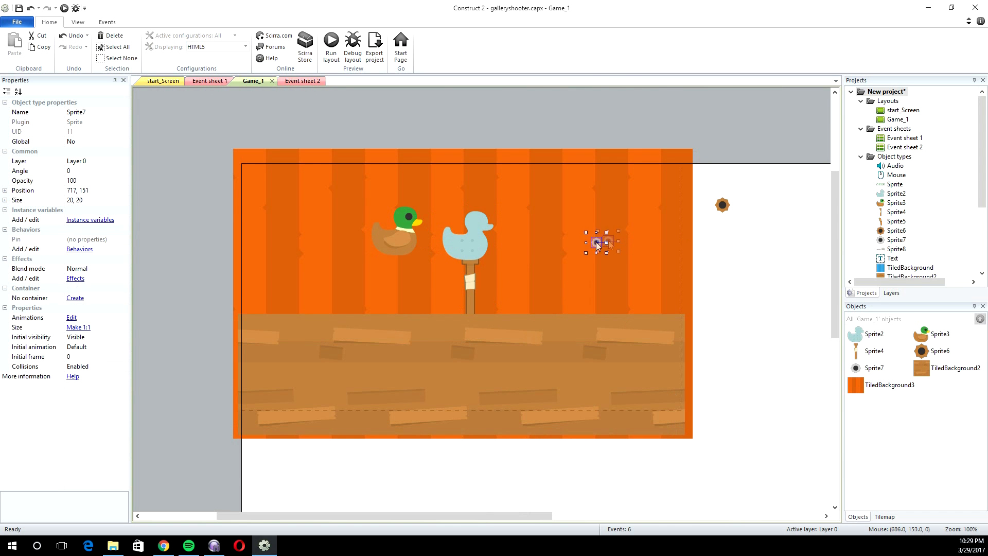
Step: Drag the bullet hole onto the post and settle the mallard duck back over the blue duck target
{"action": "left_click_drag", "start_coordinate": [602, 243], "coordinate": [467, 282]}
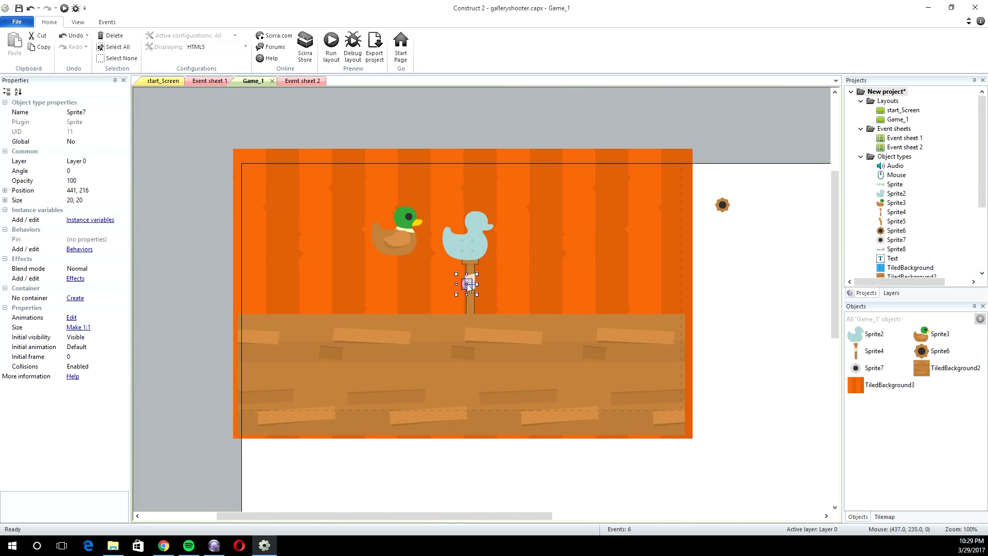
{"action": "left_click", "coordinate": [466, 229]}
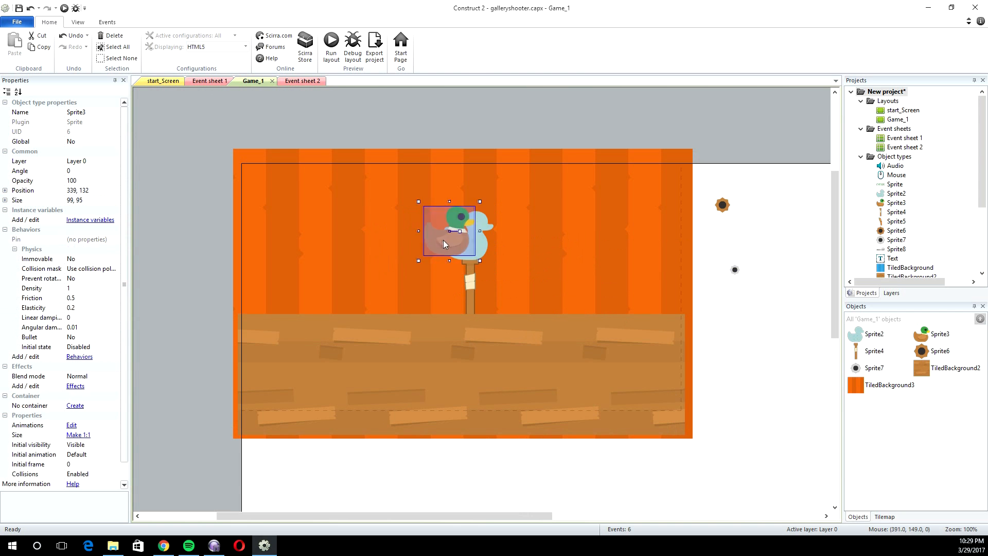
{"action": "left_click_drag", "start_coordinate": [450, 232], "coordinate": [466, 238]}
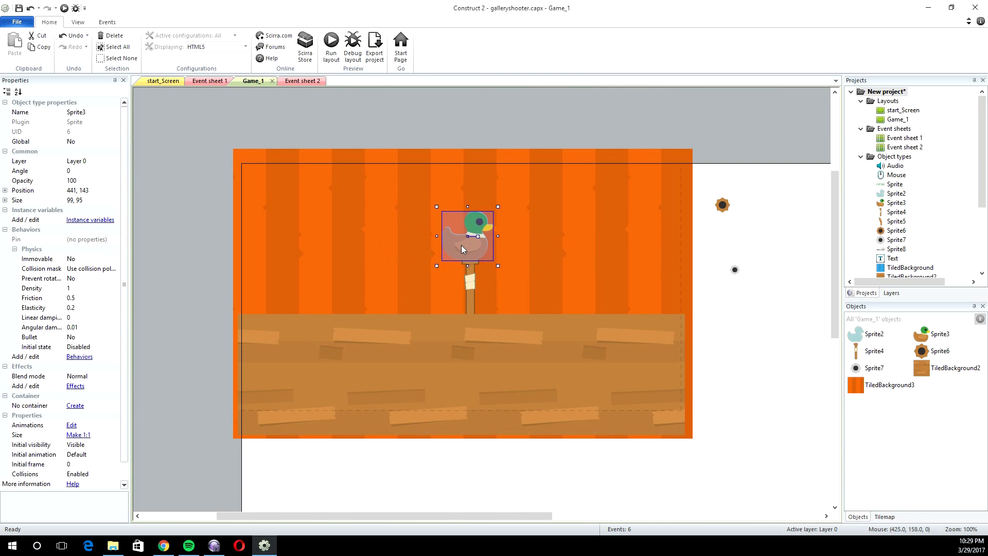
{"action": "left_click_drag", "start_coordinate": [467, 236], "coordinate": [464, 235]}
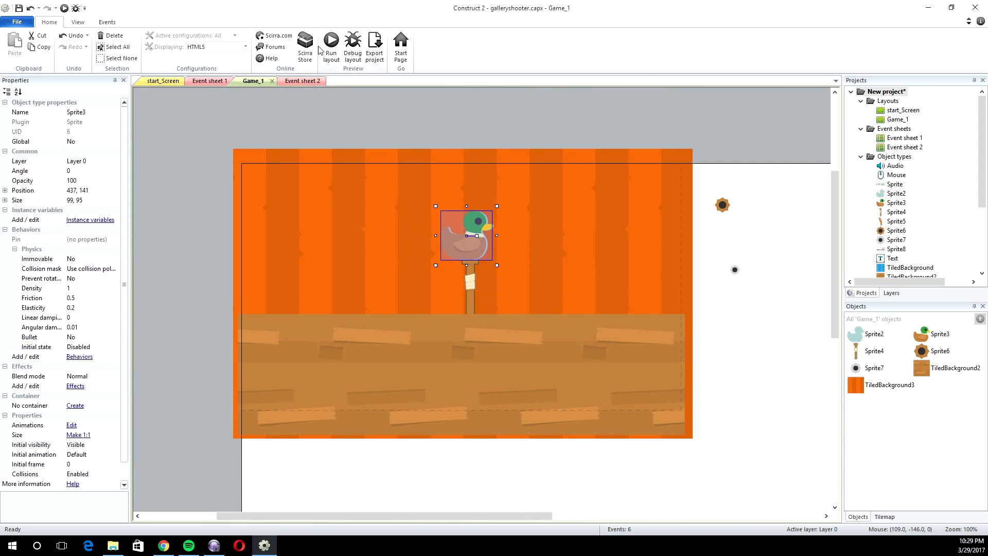
{"action": "mouse_move", "coordinate": [507, 271]}
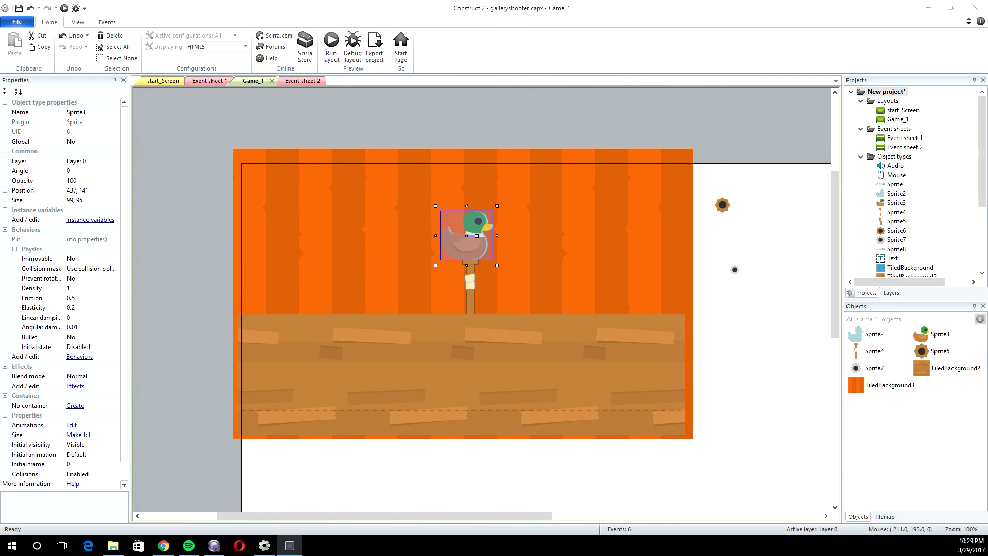
{"action": "left_click", "coordinate": [330, 47]}
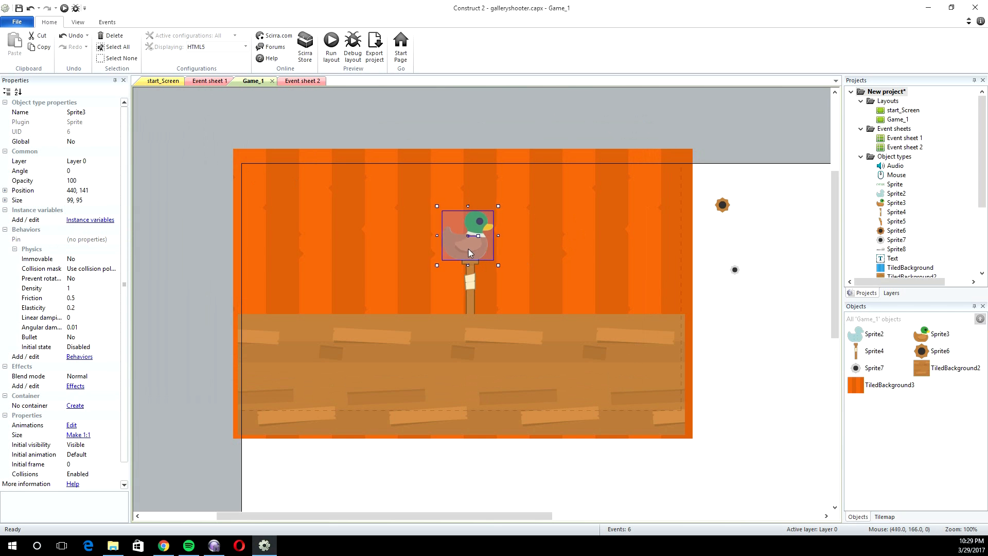
{"action": "mouse_move", "coordinate": [468, 252]}
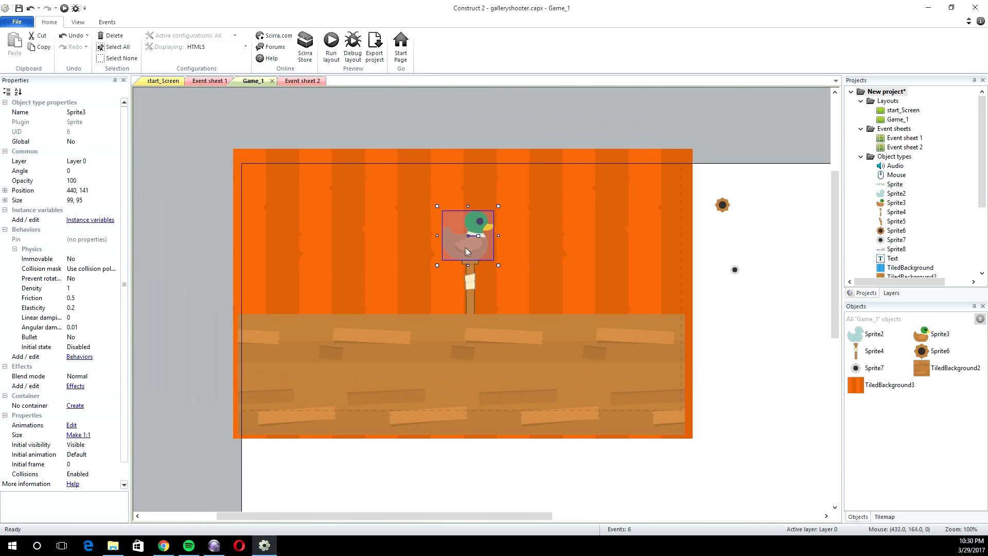
{"action": "mouse_move", "coordinate": [384, 255]}
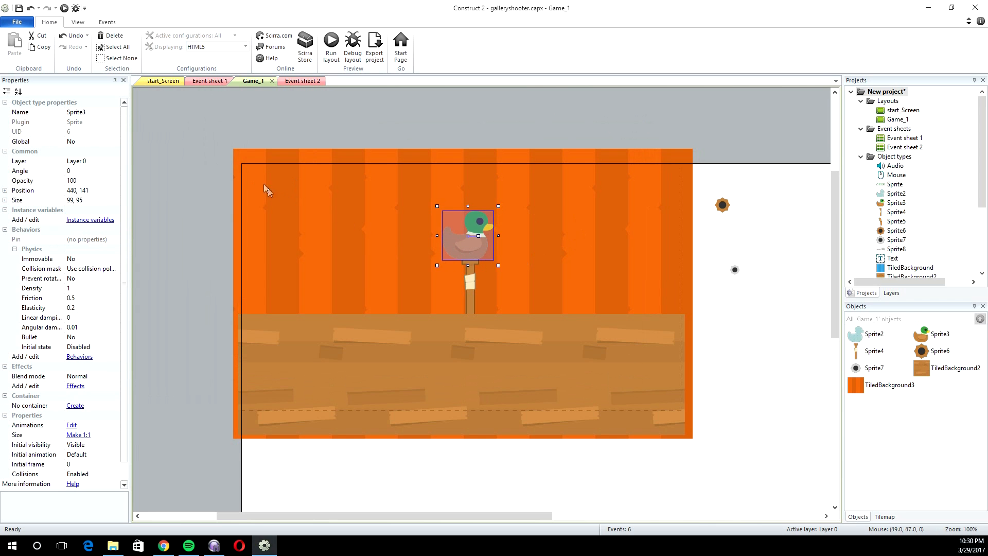
{"action": "mouse_move", "coordinate": [249, 178]}
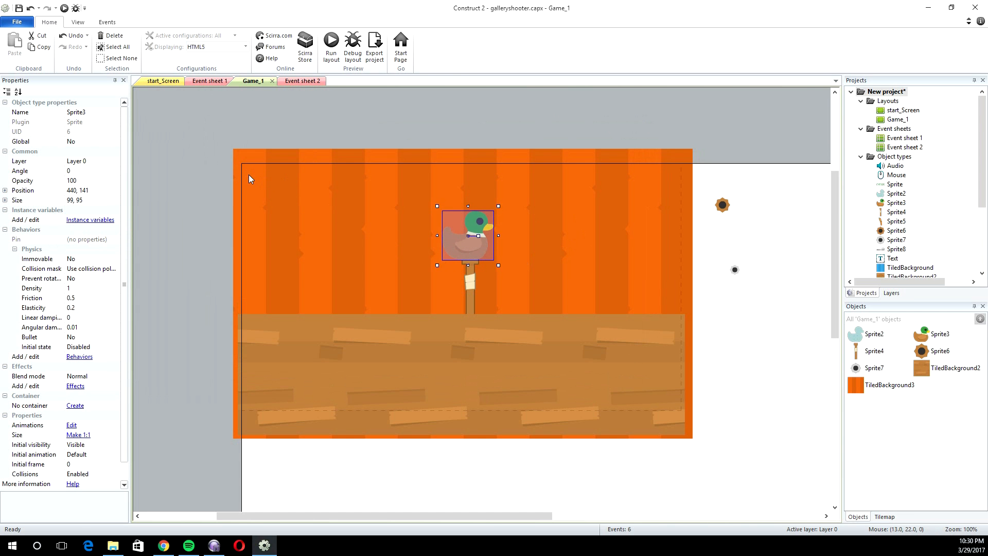
{"action": "mouse_move", "coordinate": [263, 342]}
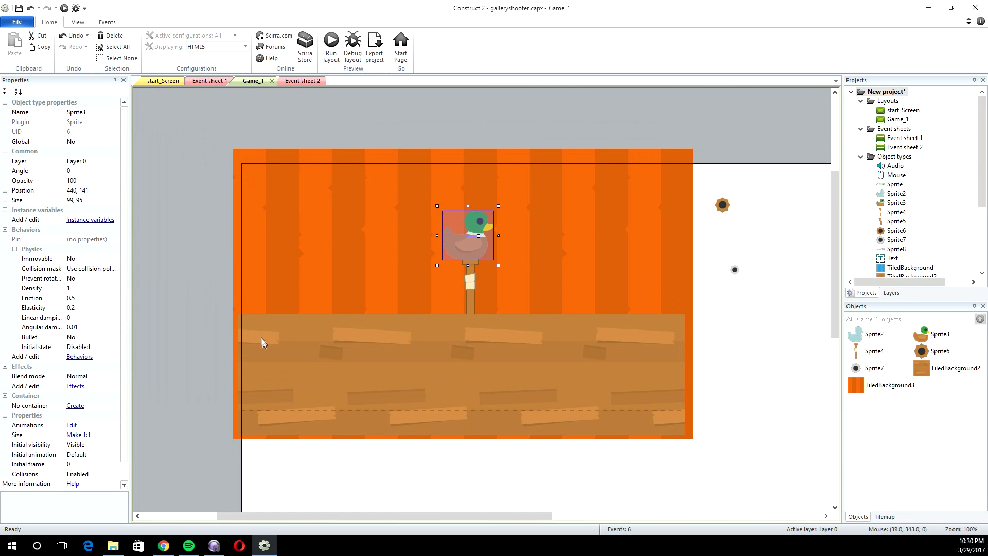
{"action": "mouse_move", "coordinate": [496, 197]}
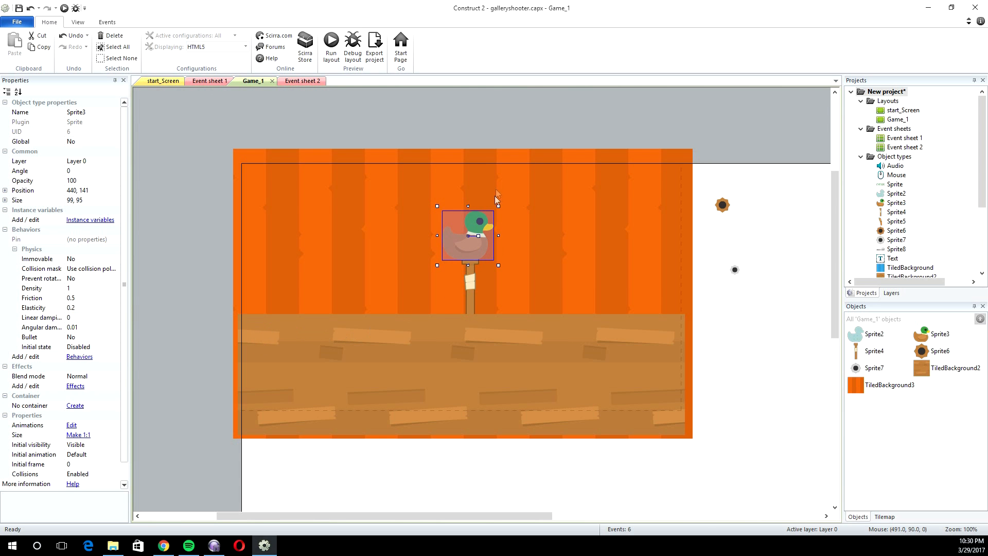
{"action": "mouse_move", "coordinate": [288, 222]}
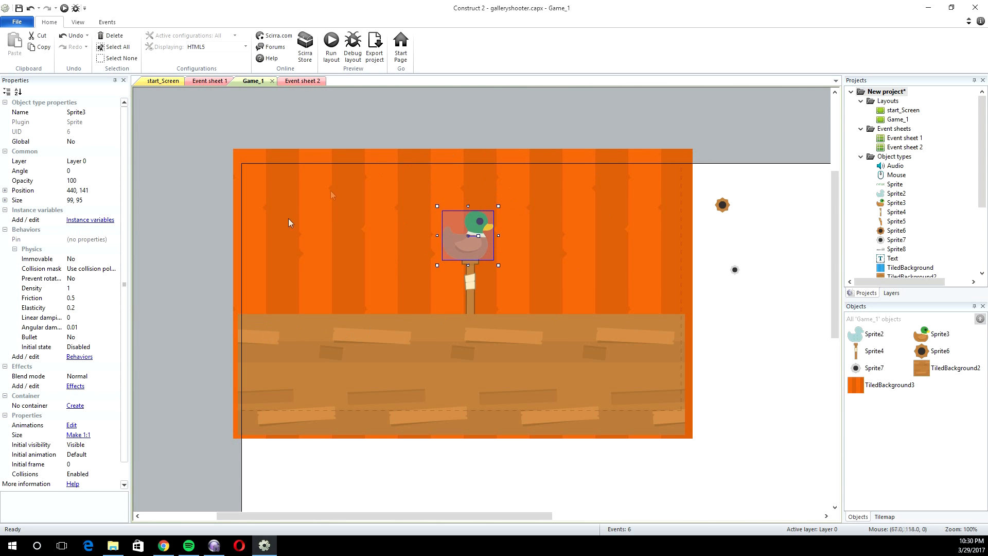
{"action": "mouse_move", "coordinate": [251, 237]}
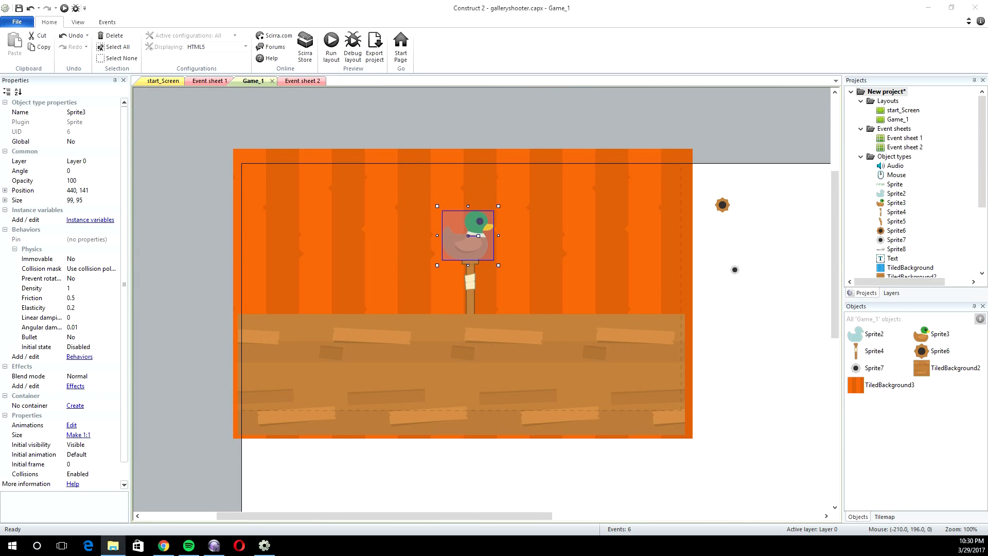
{"action": "mouse_move", "coordinate": [387, 216]}
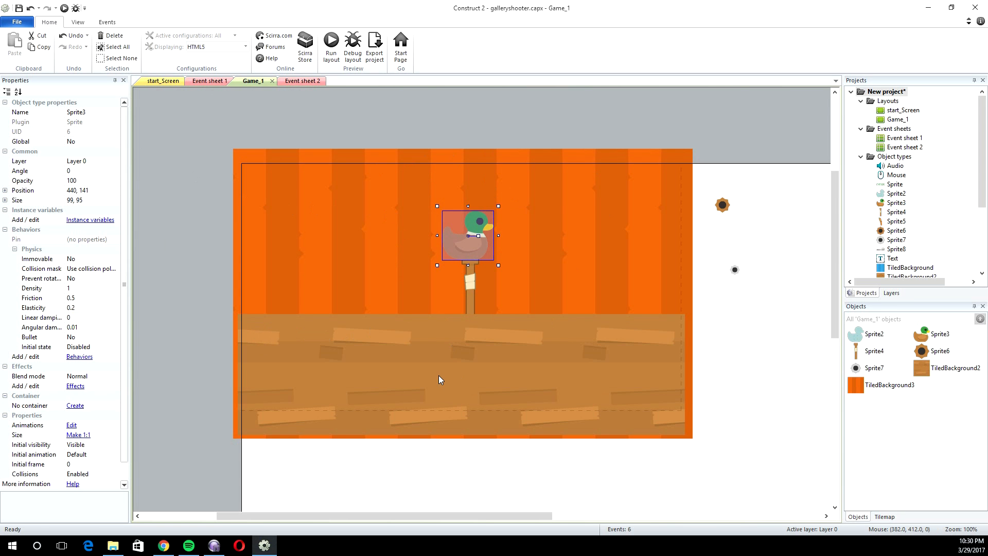
{"action": "mouse_move", "coordinate": [460, 274]}
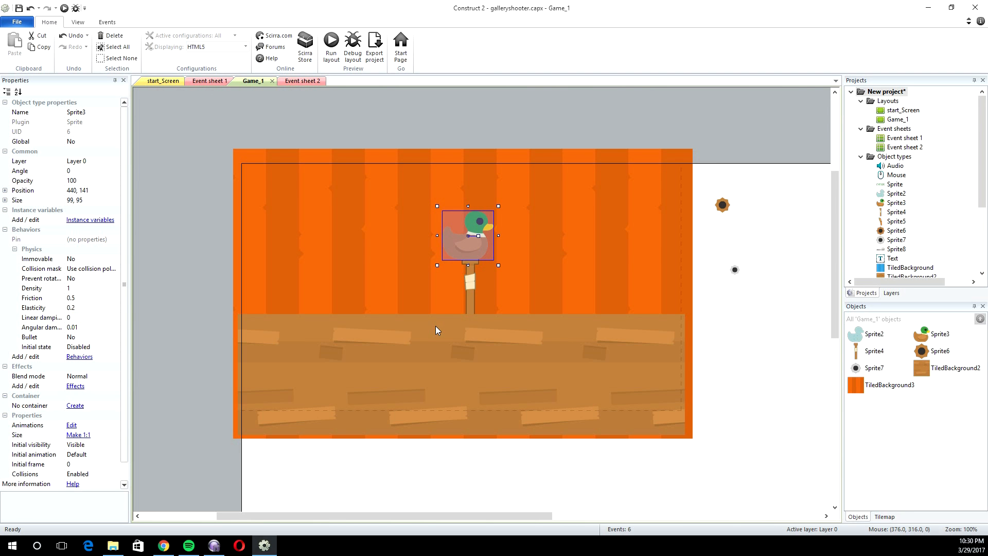
{"action": "mouse_move", "coordinate": [332, 395]}
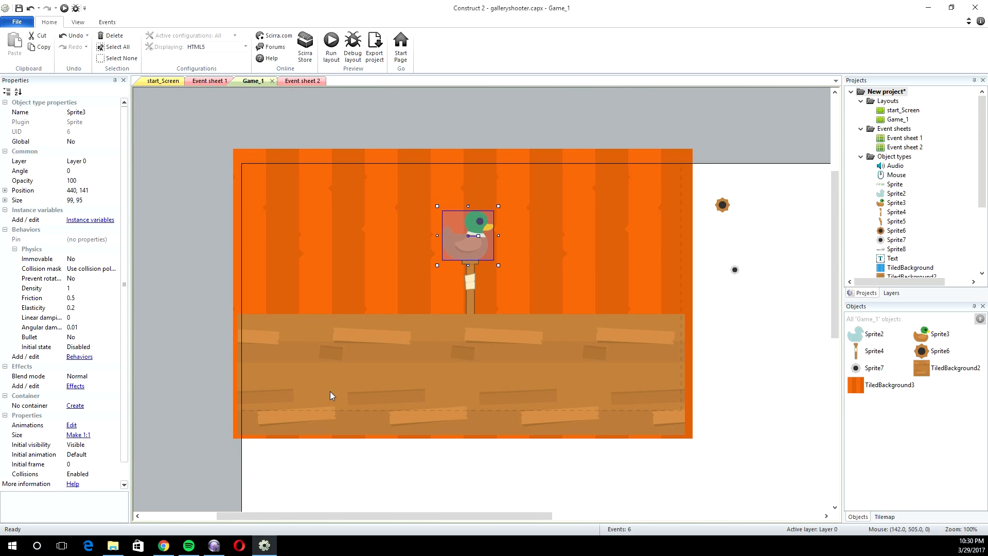